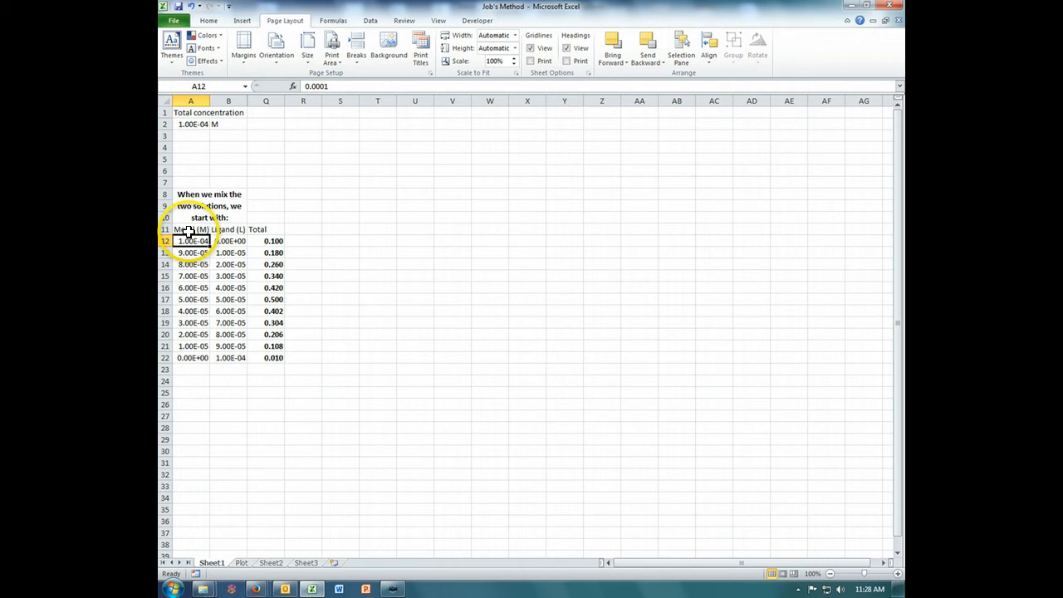
Inspect the first mole fraction cell, computed as metal concentration over metal-plus-ligand total
left_click(230, 230)
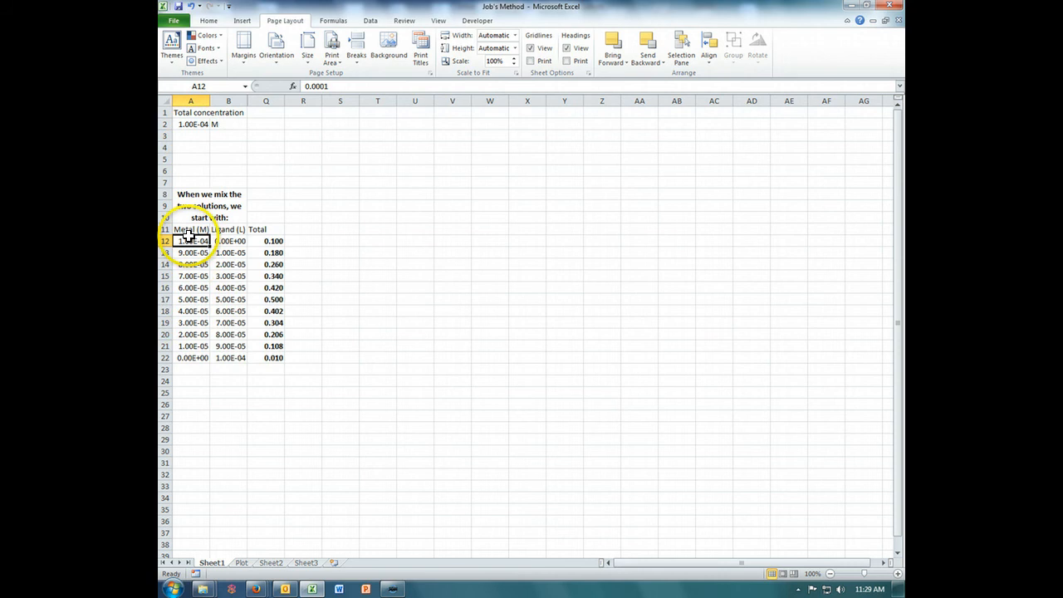
mouse_move(274, 265)
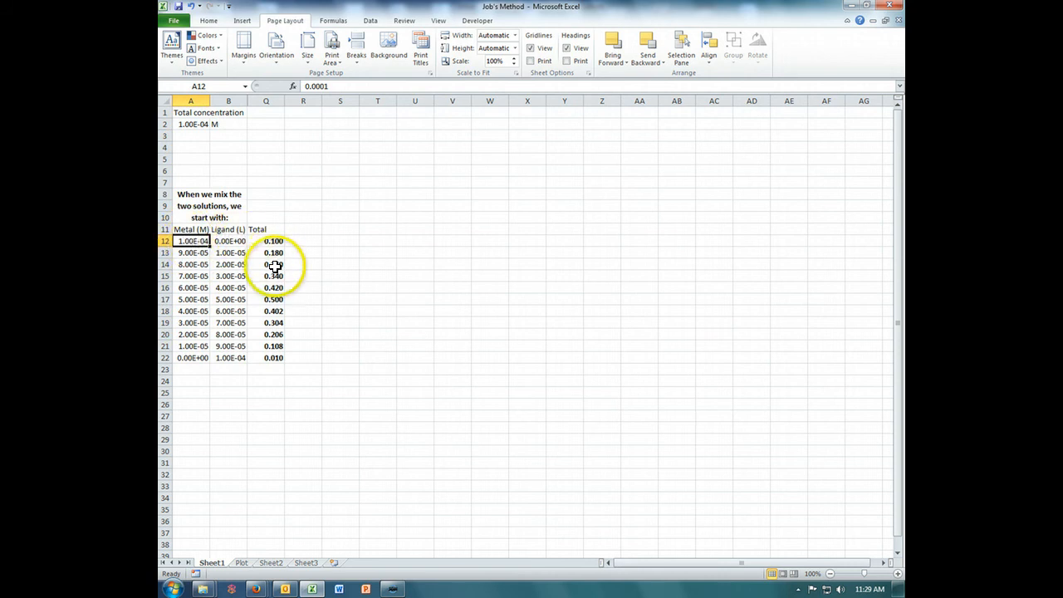
mouse_move(213, 240)
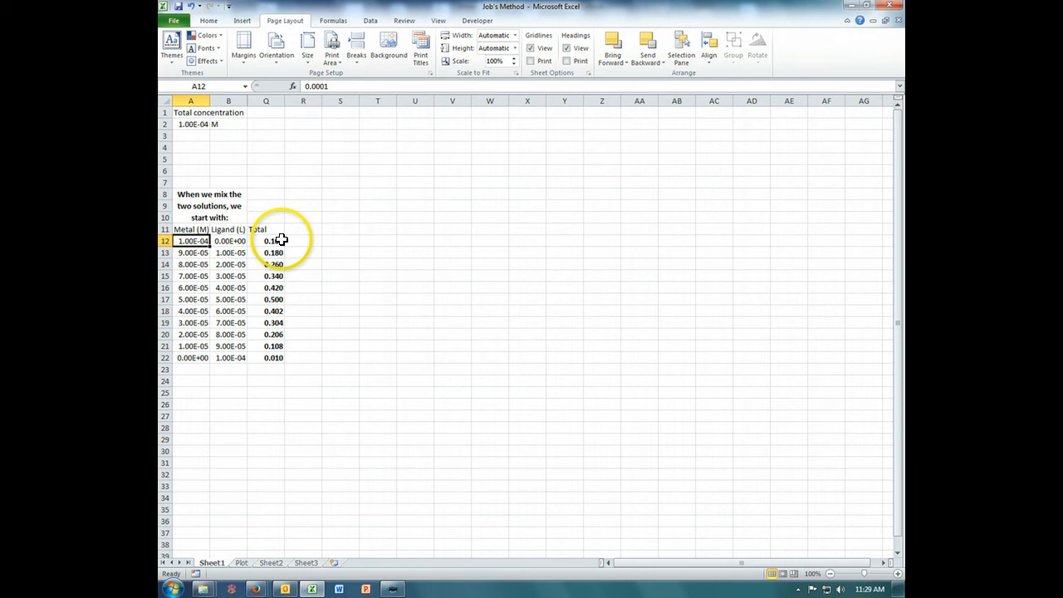
mouse_move(278, 369)
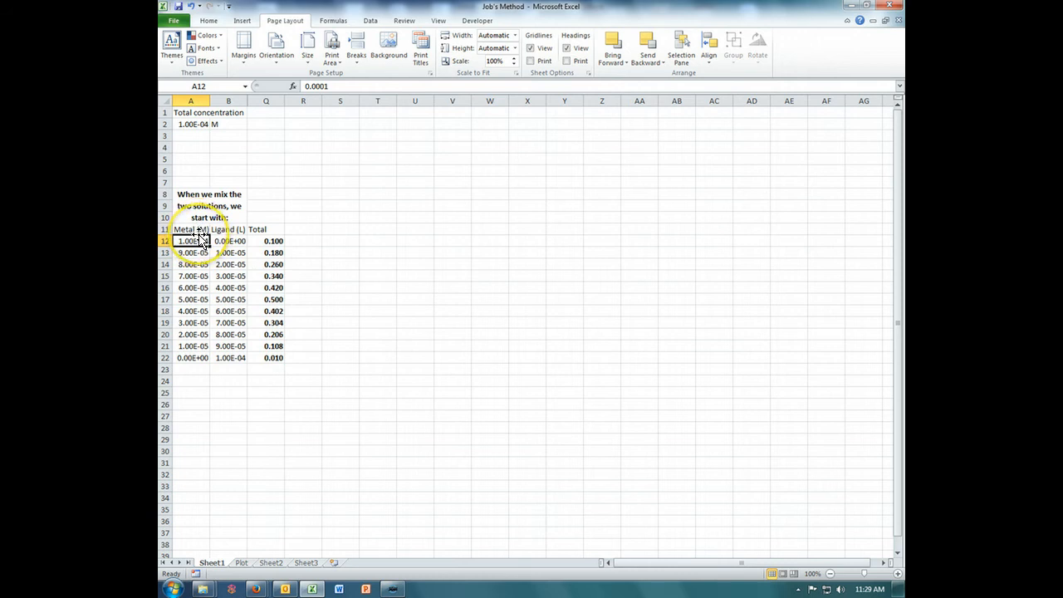
mouse_move(241, 226)
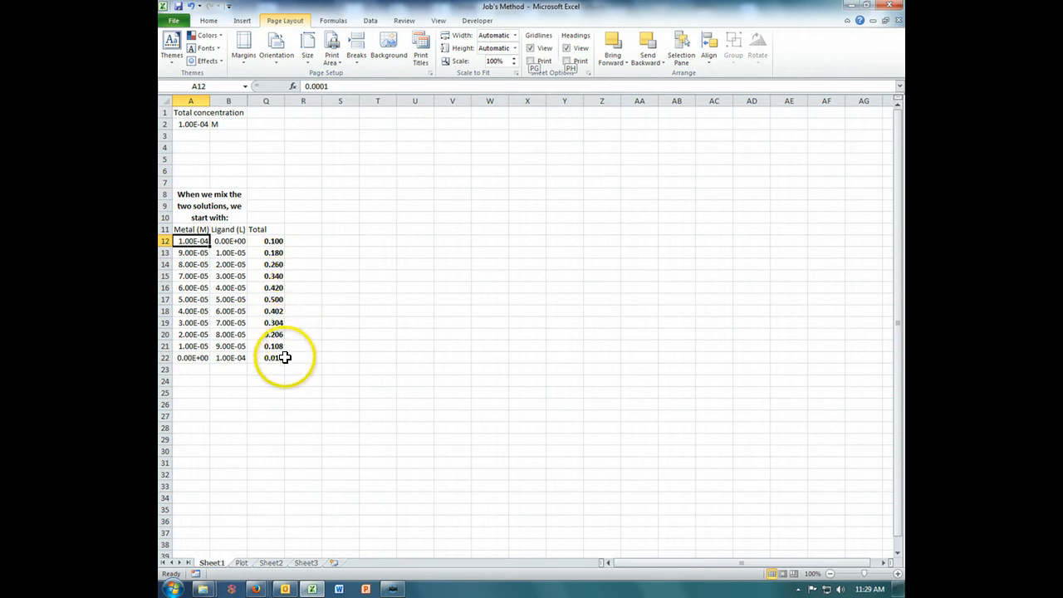
mouse_move(302, 355)
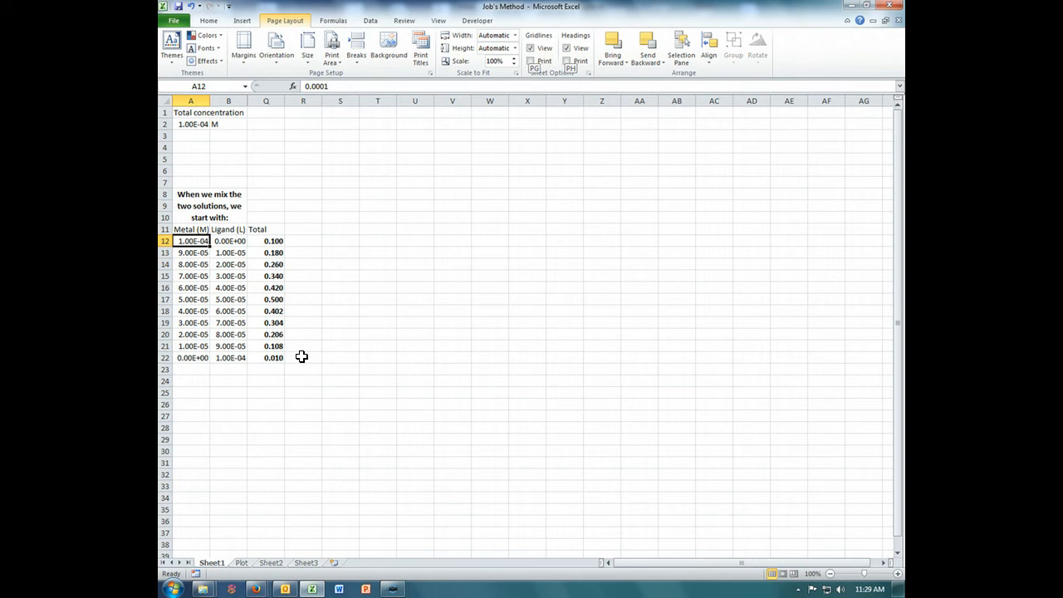
mouse_move(339, 319)
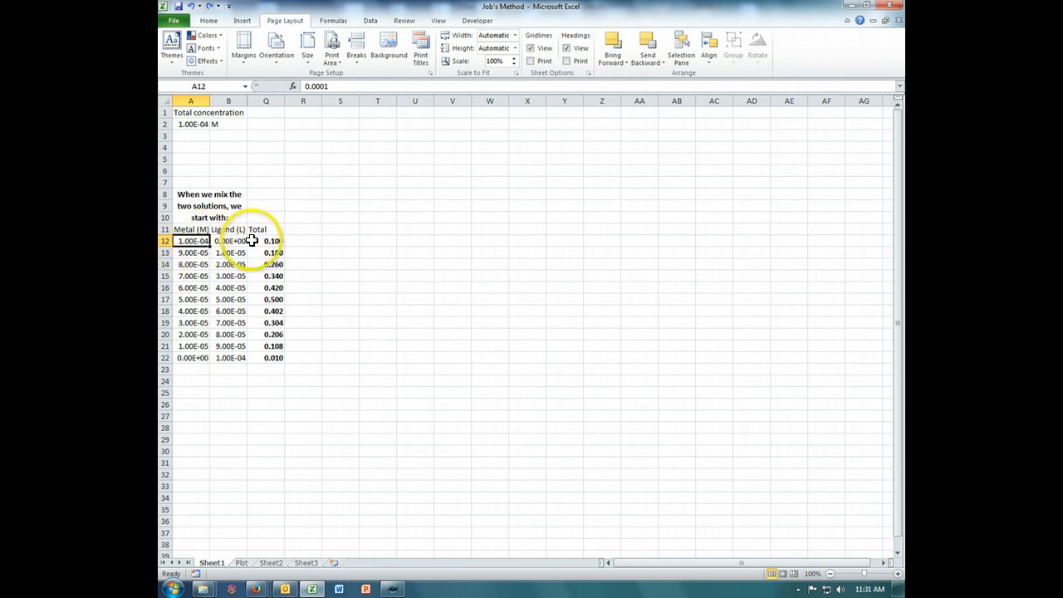
mouse_move(313, 239)
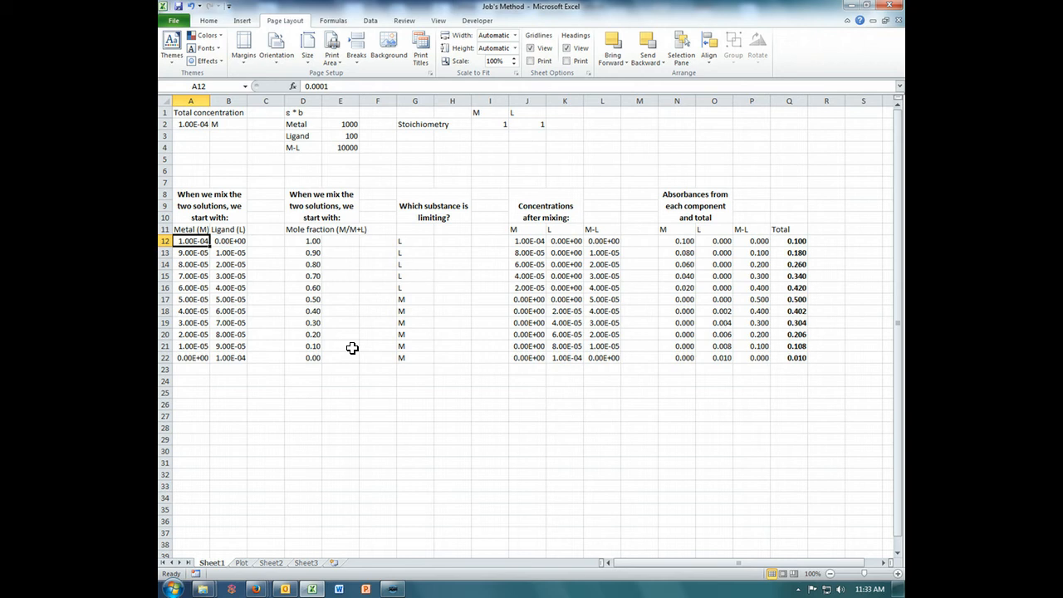
mouse_move(276, 307)
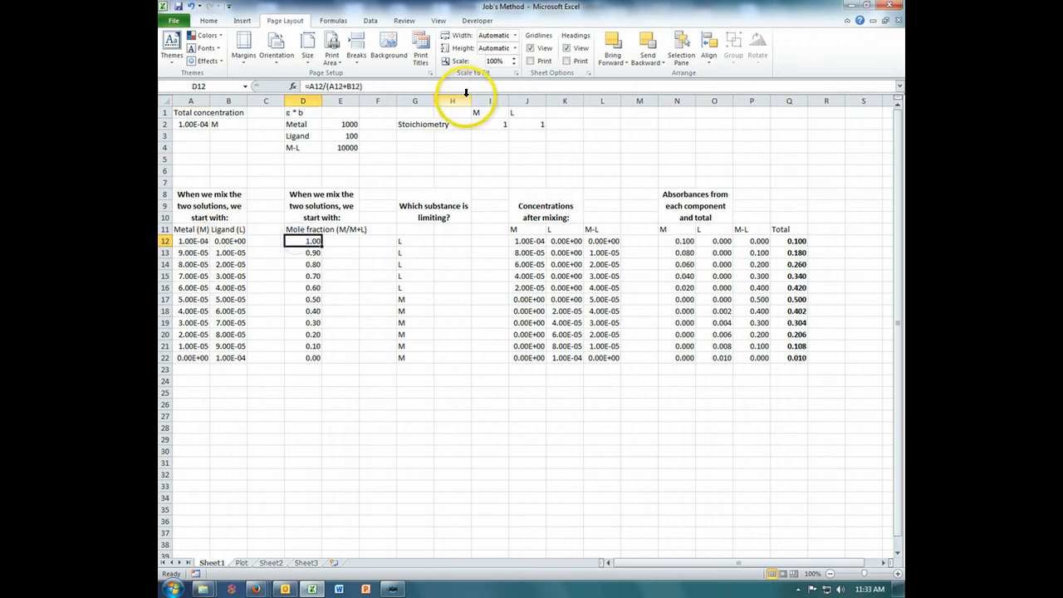
mouse_move(520, 125)
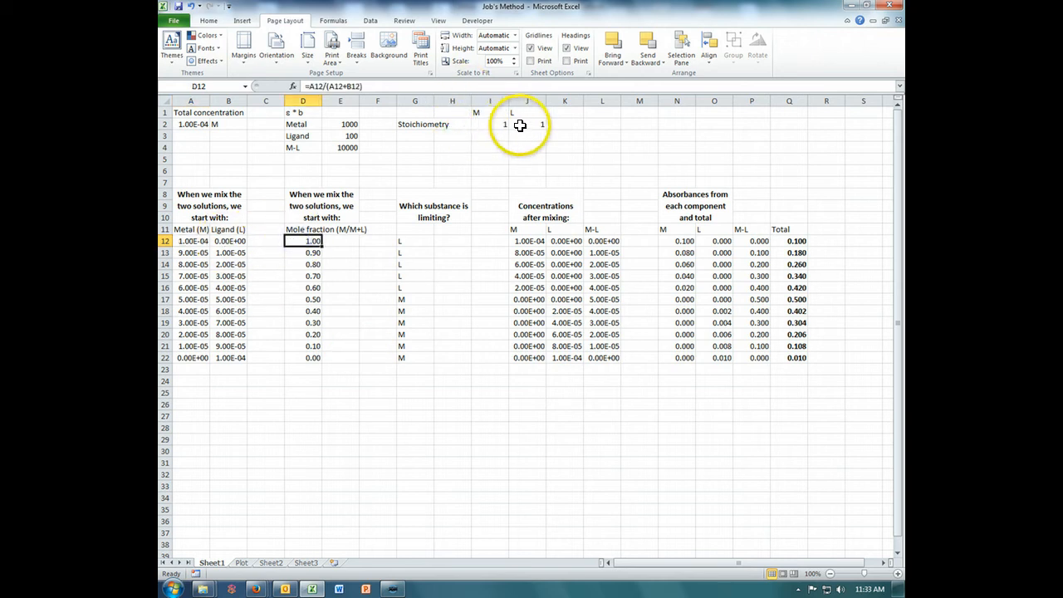
mouse_move(501, 138)
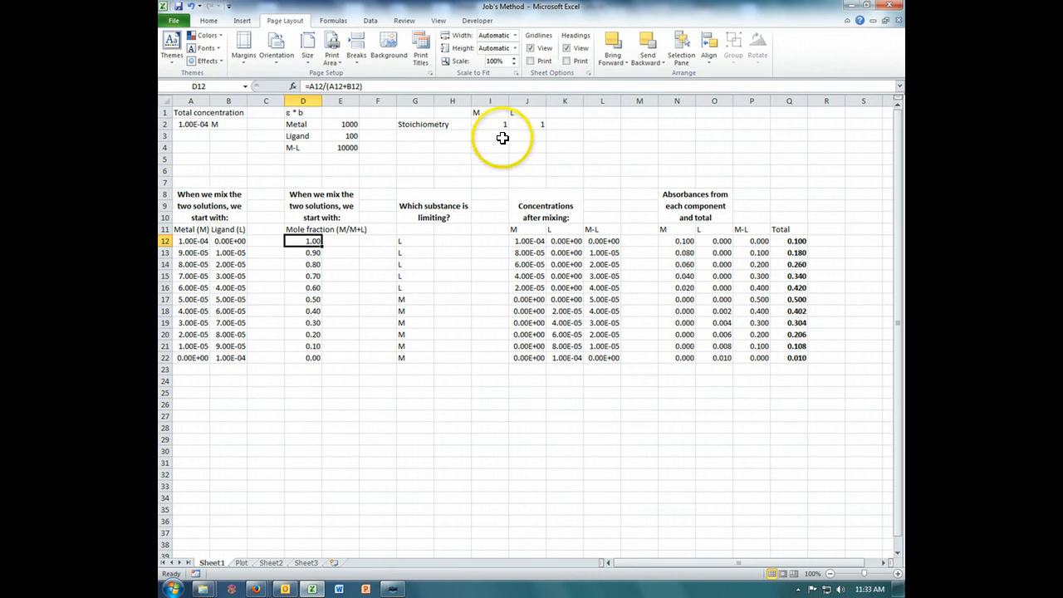
mouse_move(432, 173)
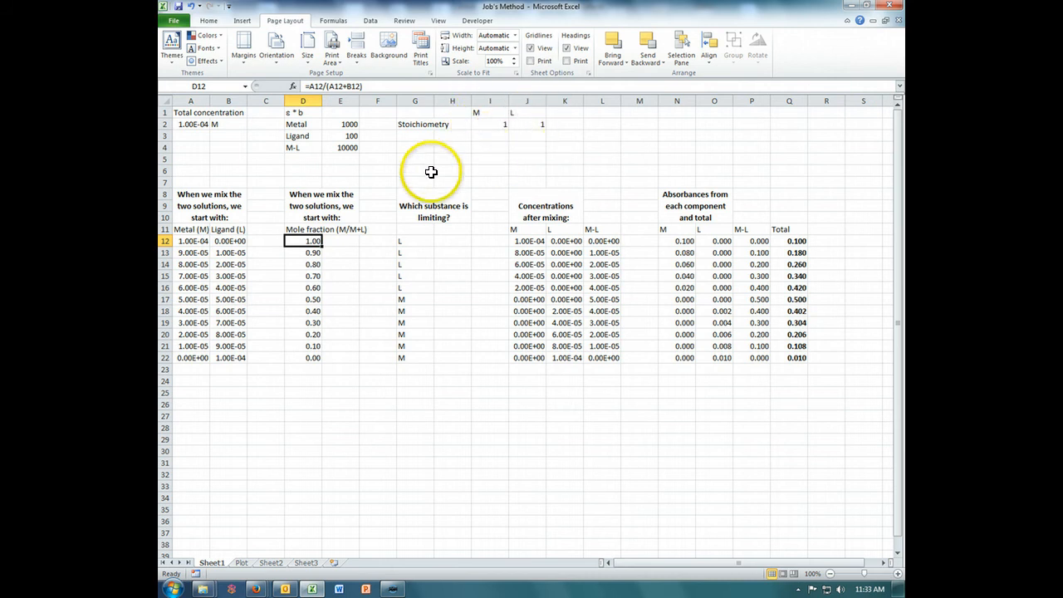
mouse_move(281, 123)
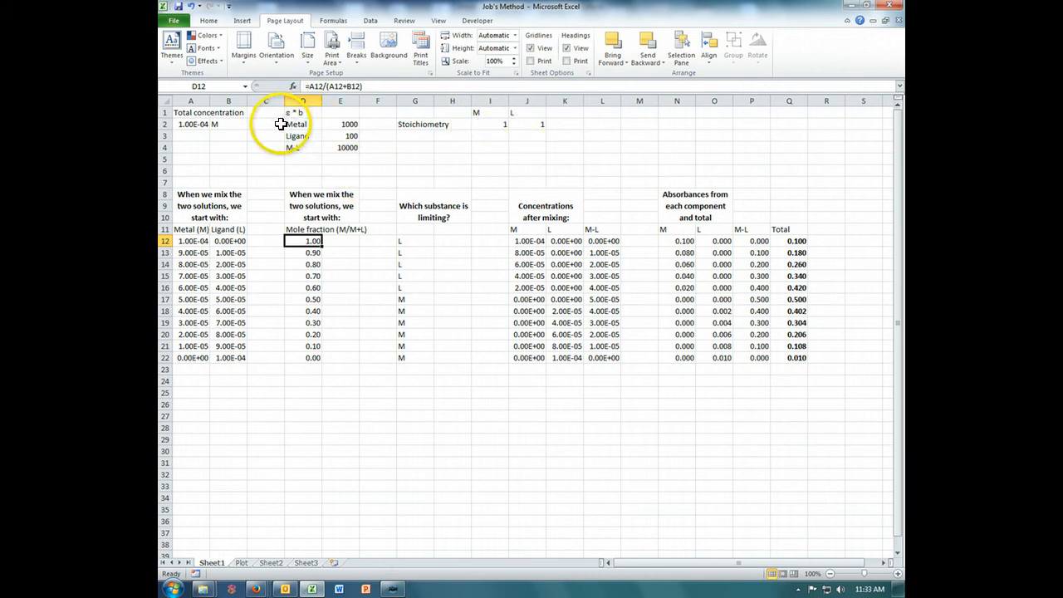
mouse_move(330, 126)
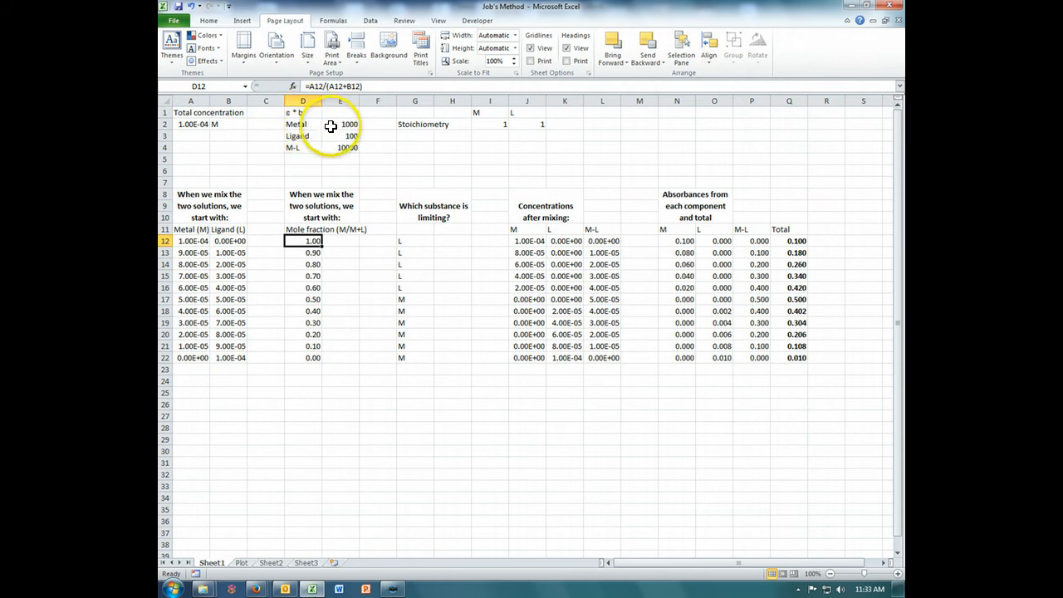
mouse_move(363, 126)
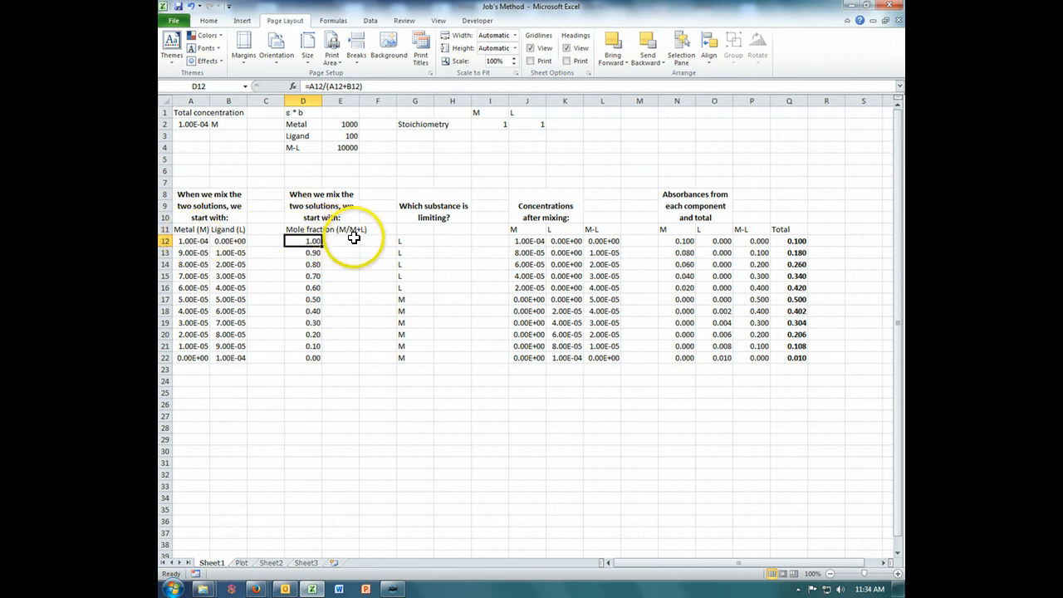
mouse_move(369, 233)
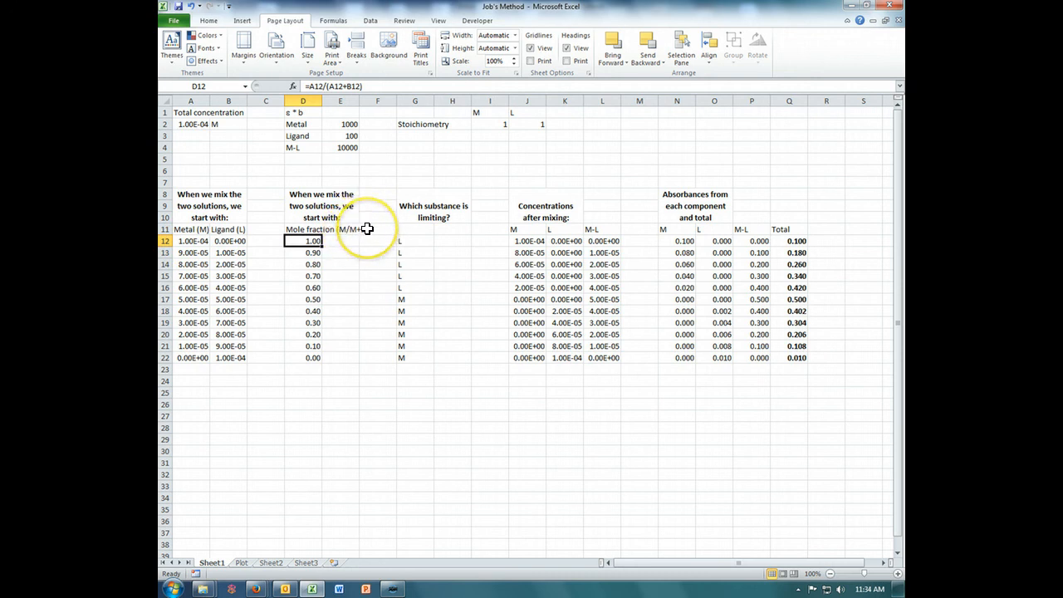
mouse_move(358, 232)
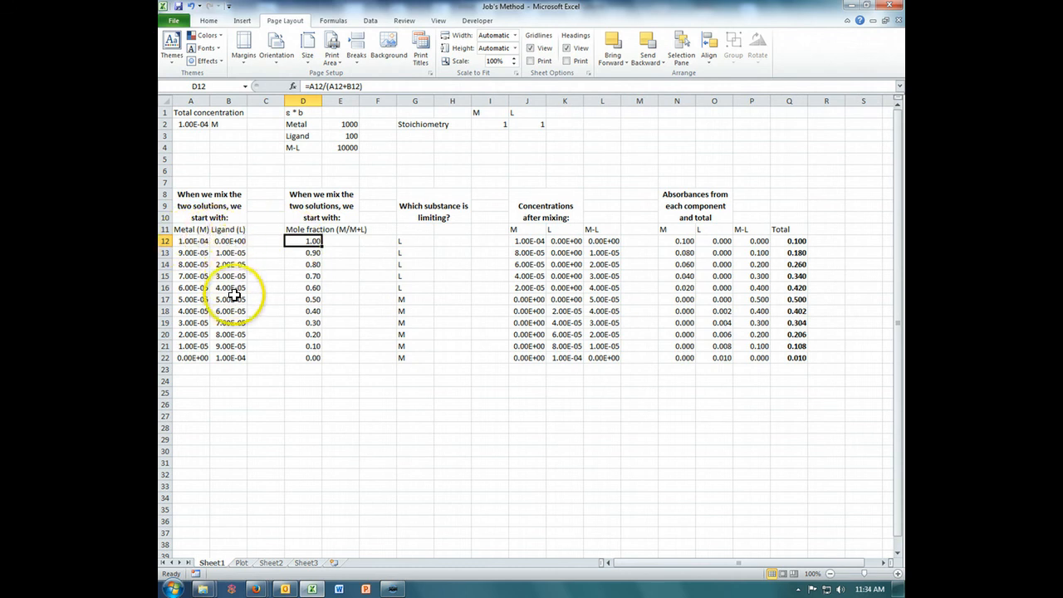
mouse_move(276, 299)
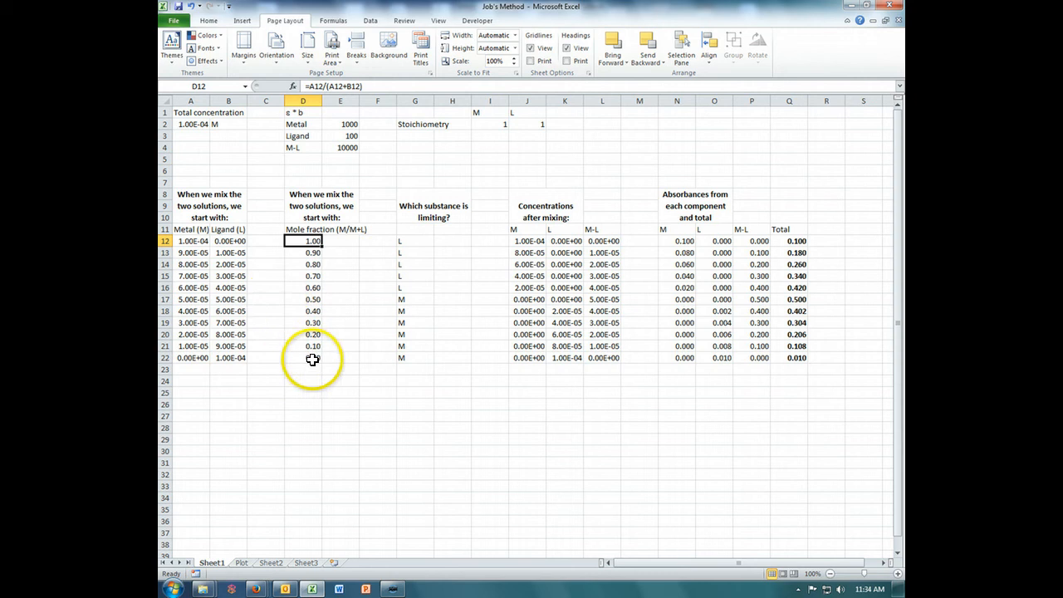
mouse_move(319, 359)
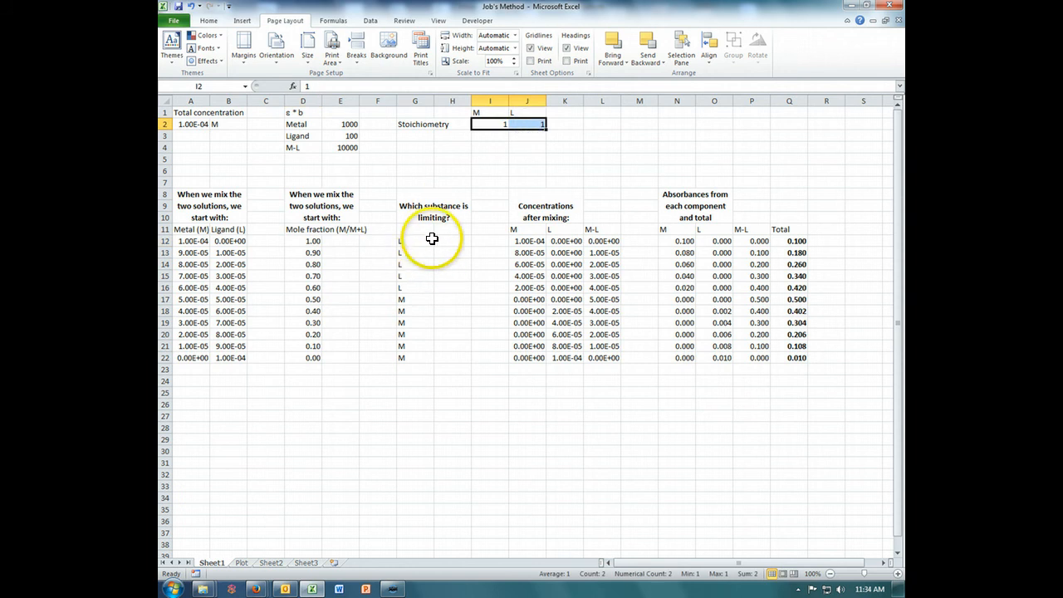
mouse_move(445, 242)
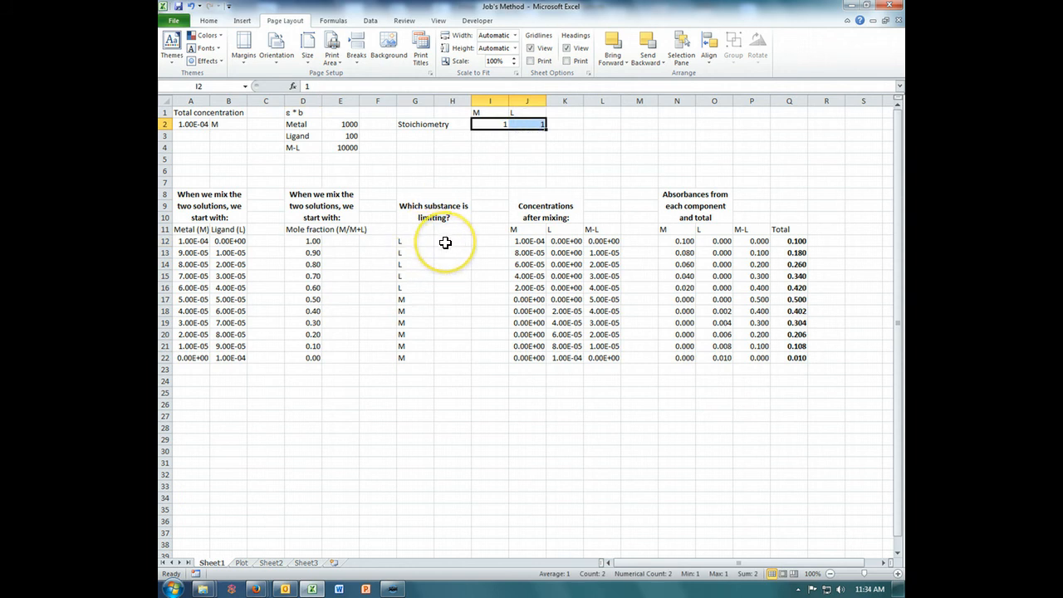
mouse_move(432, 241)
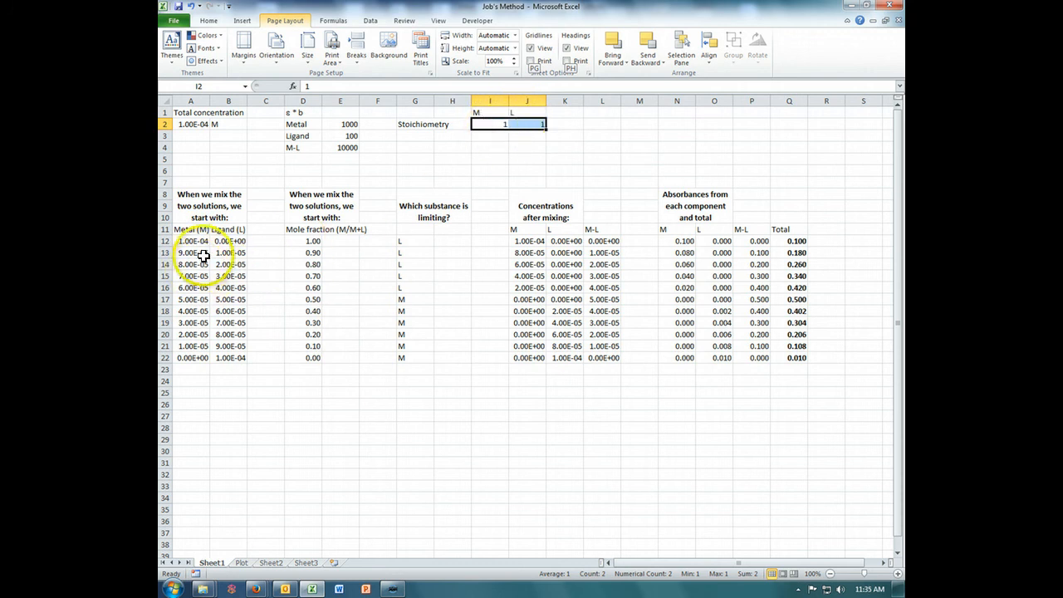
mouse_move(413, 283)
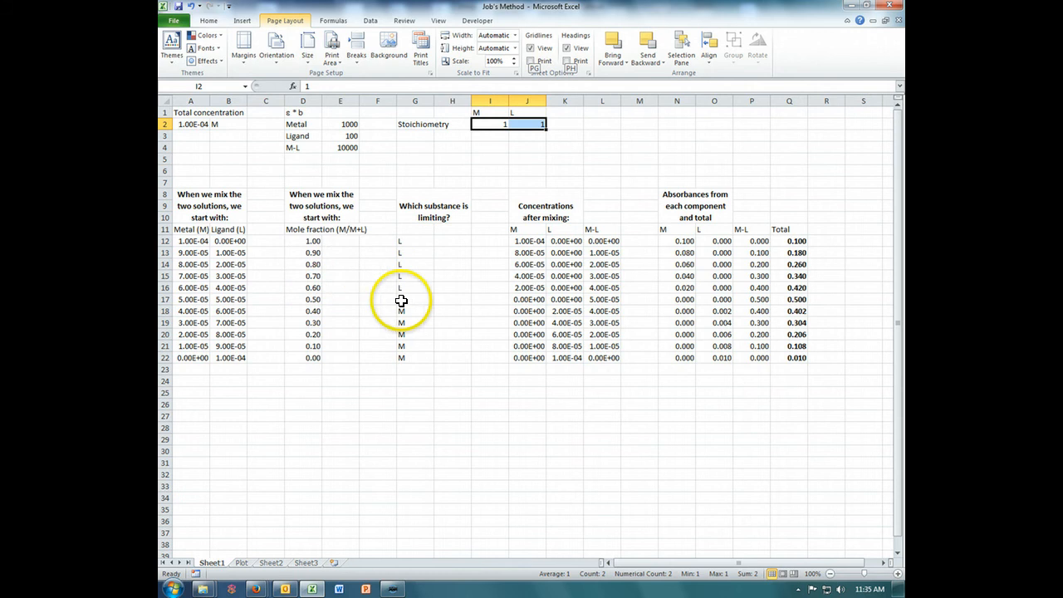
left_click(415, 299)
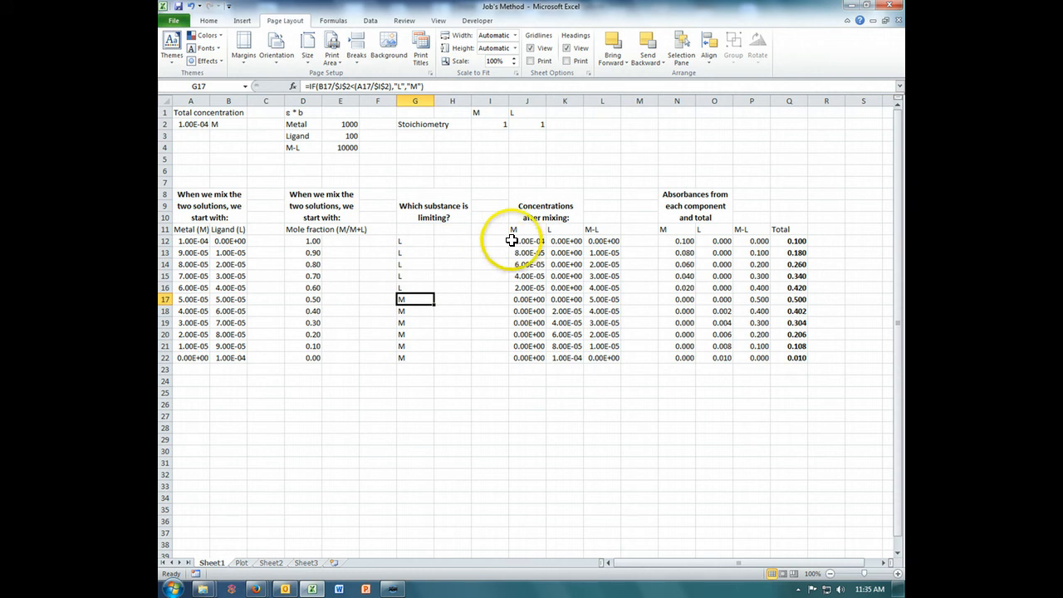
mouse_move(203, 339)
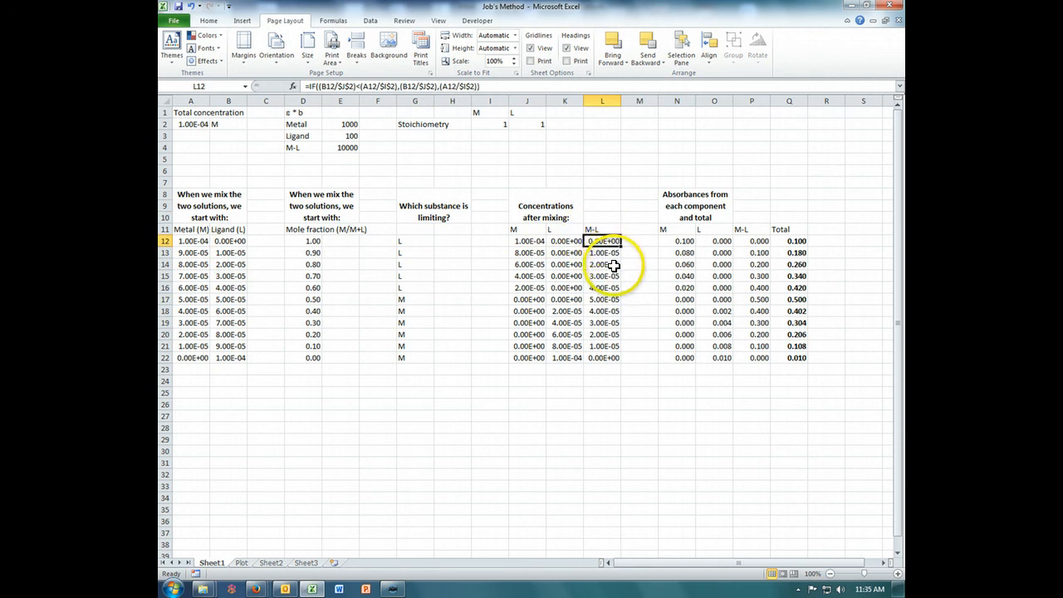
mouse_move(565, 274)
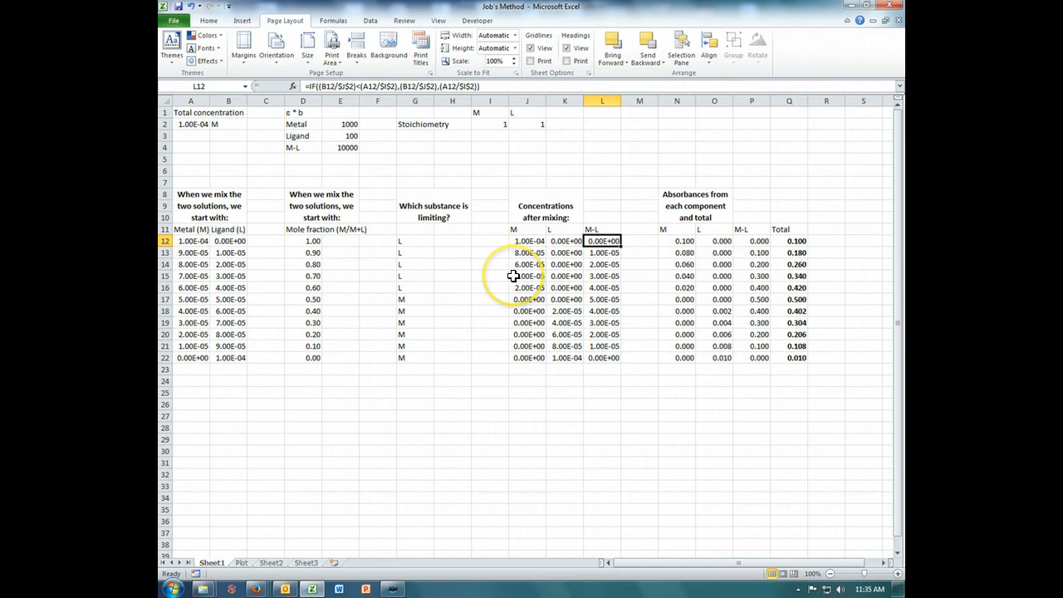
mouse_move(500, 268)
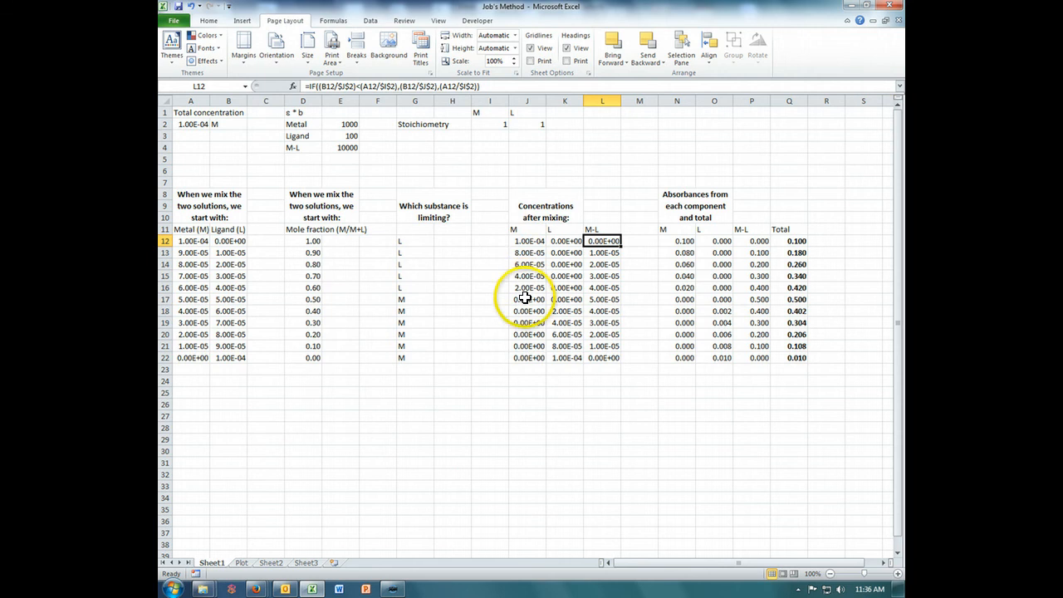
mouse_move(561, 298)
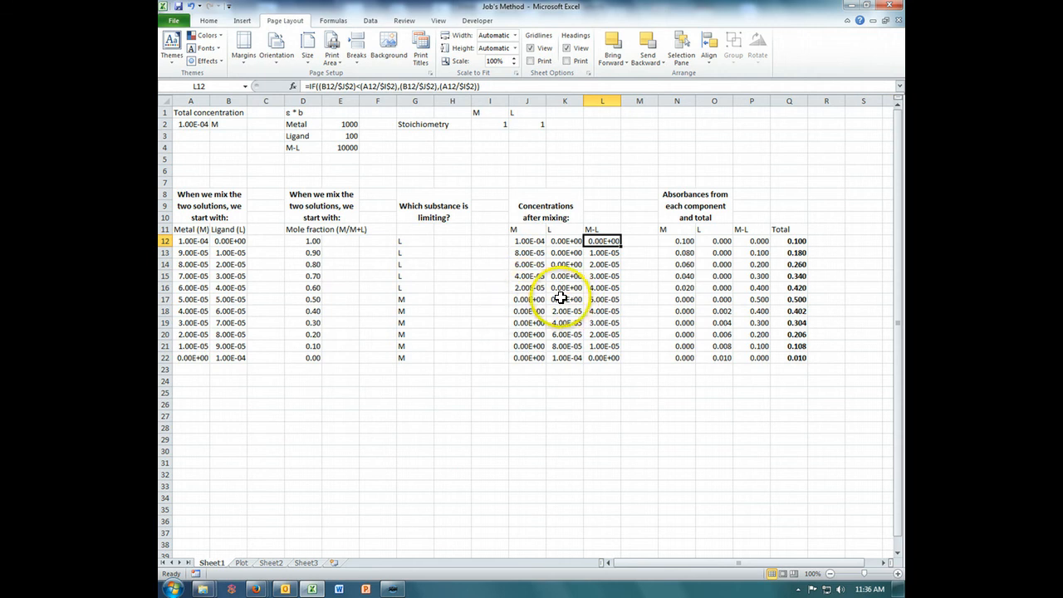
mouse_move(531, 299)
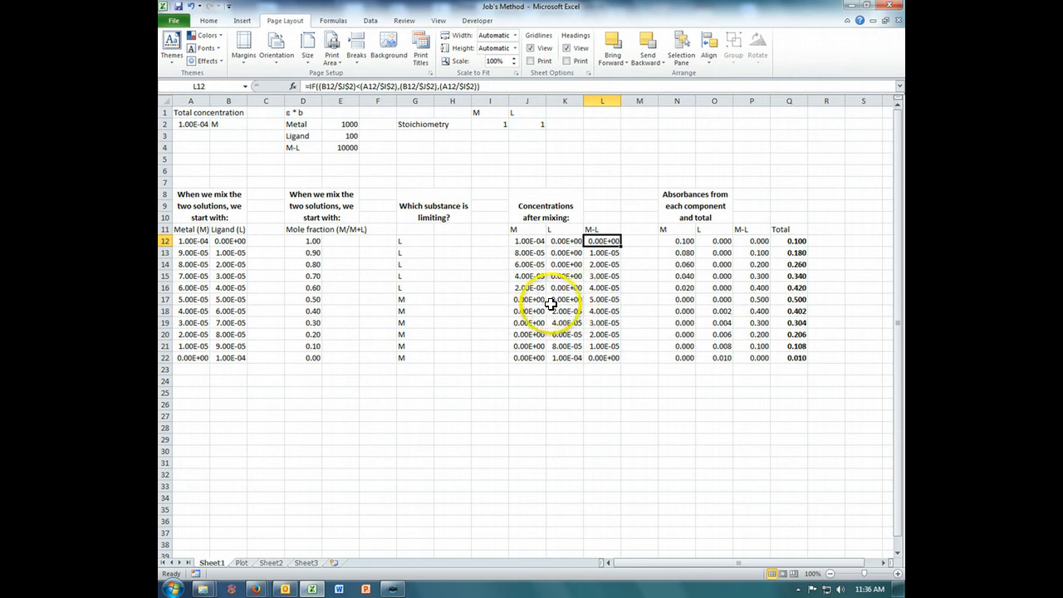
left_click(601, 298)
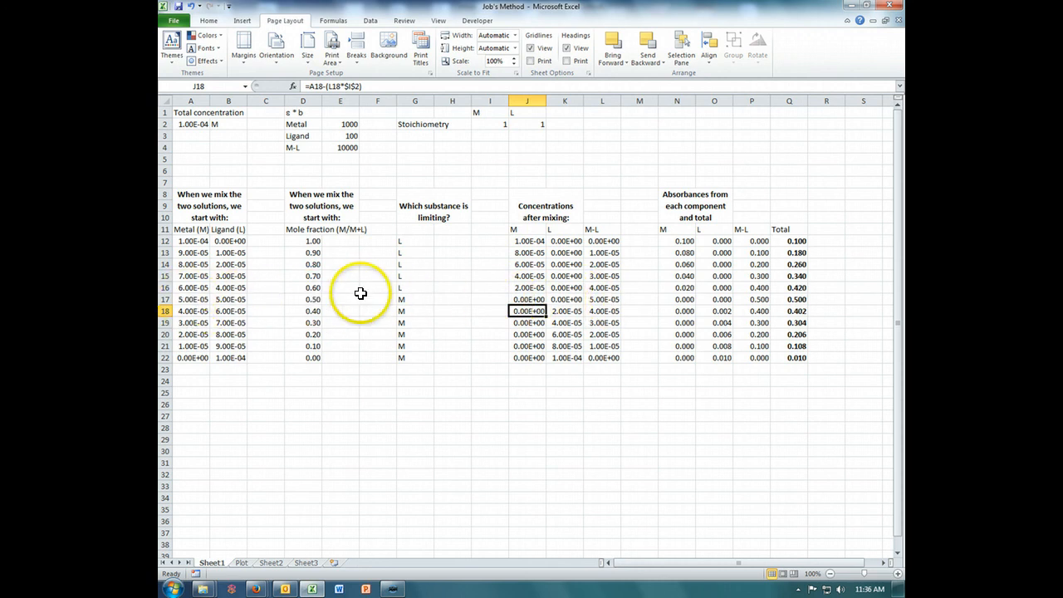
left_click(528, 299)
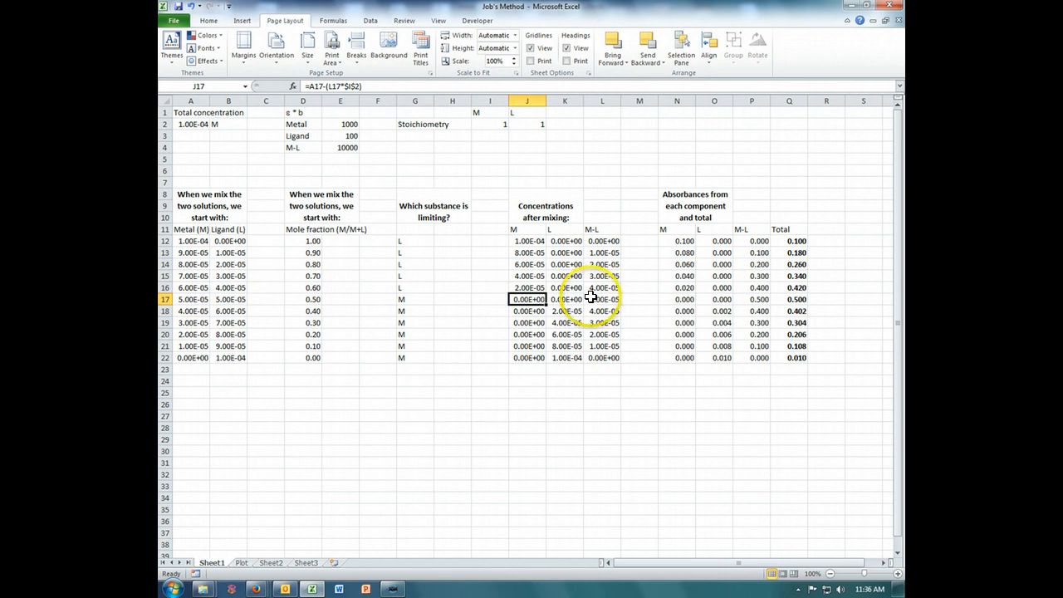
left_click(601, 299)
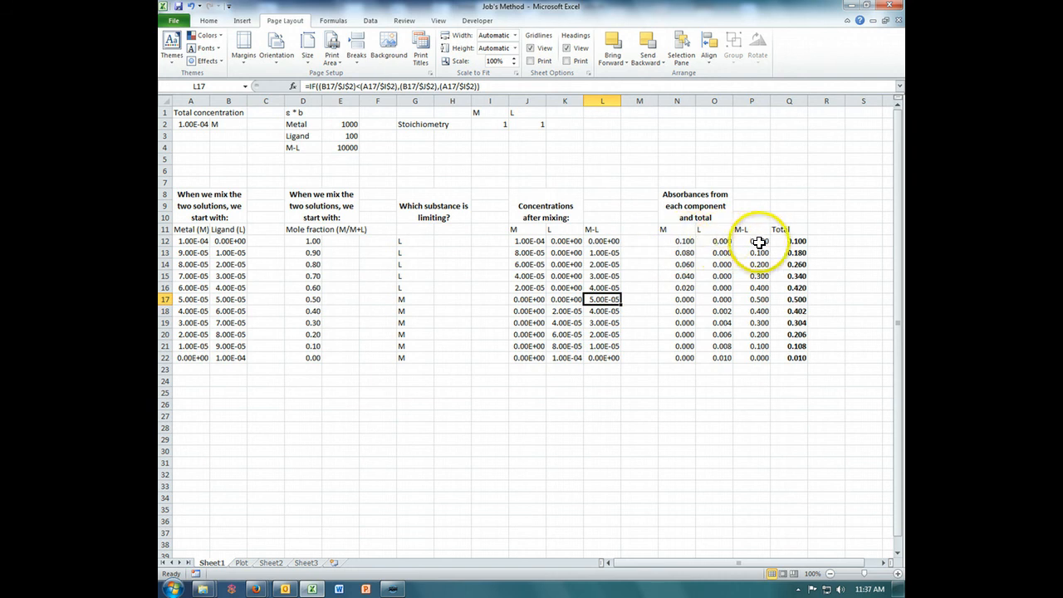
mouse_move(681, 242)
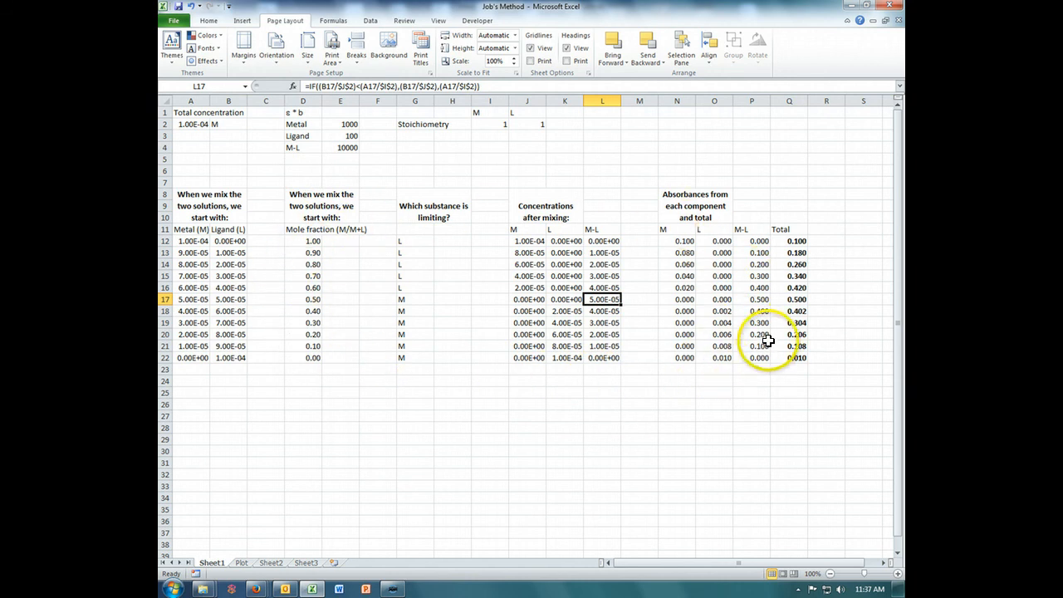
mouse_move(232, 253)
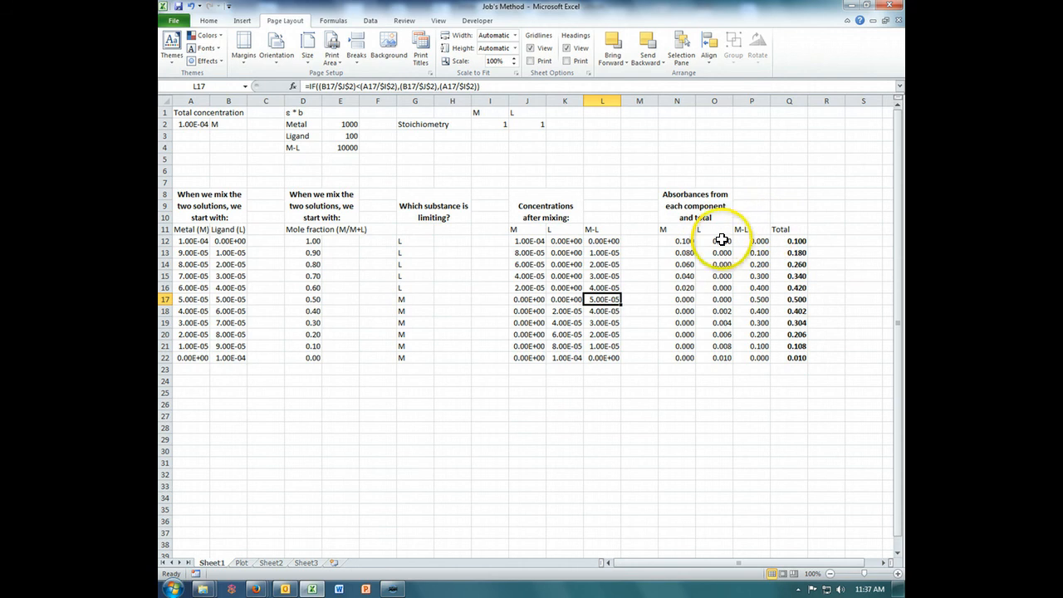
mouse_move(428, 215)
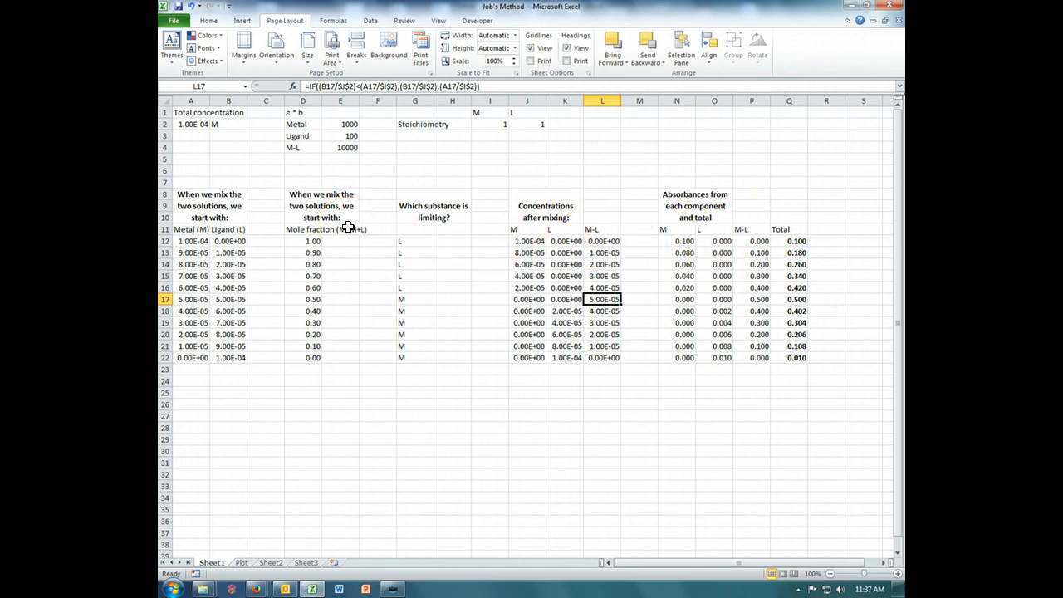
mouse_move(349, 230)
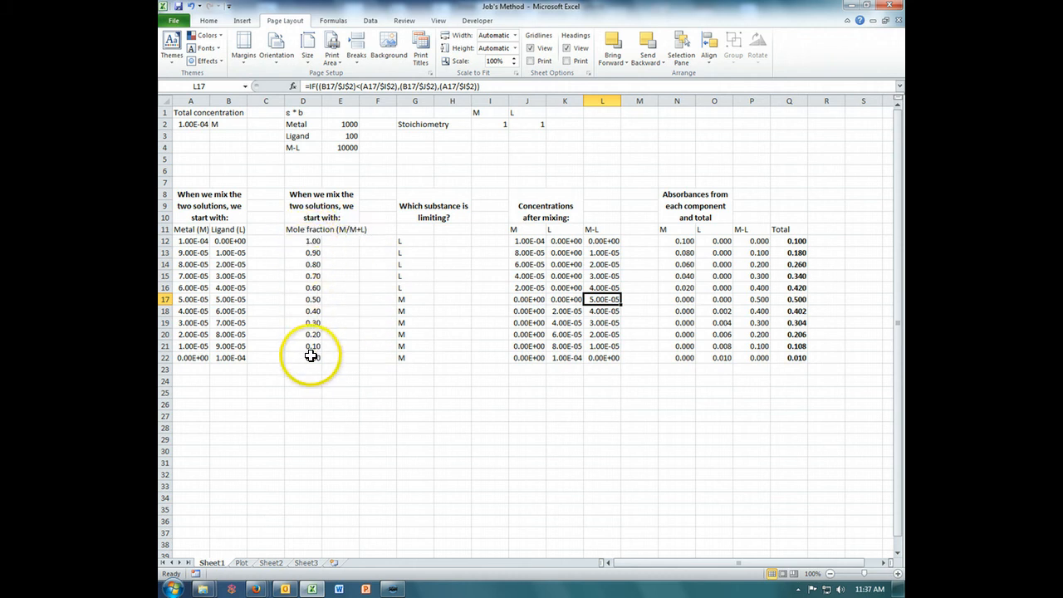
mouse_move(791, 266)
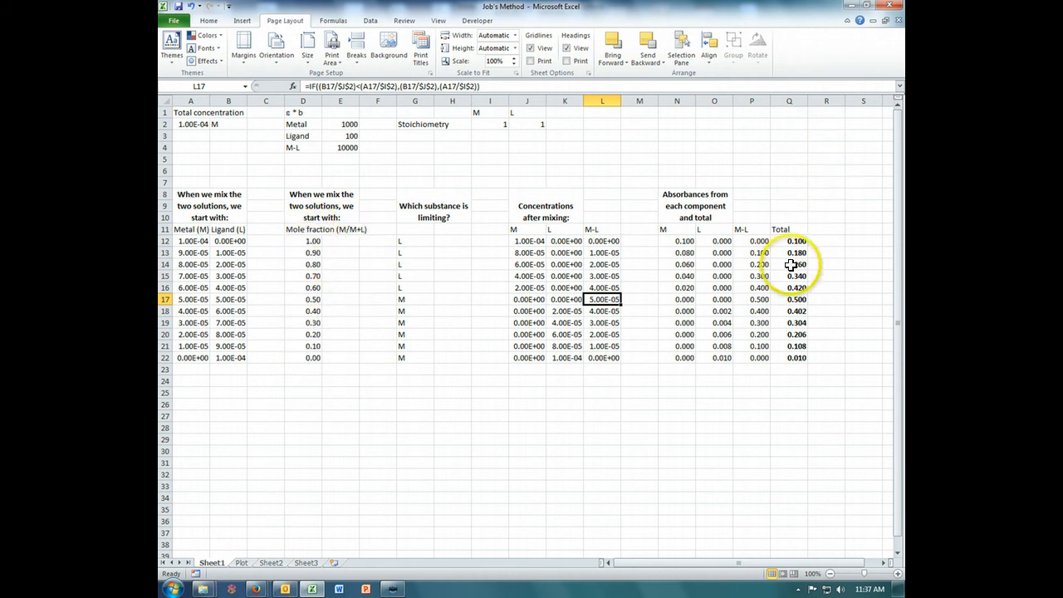
mouse_move(255, 545)
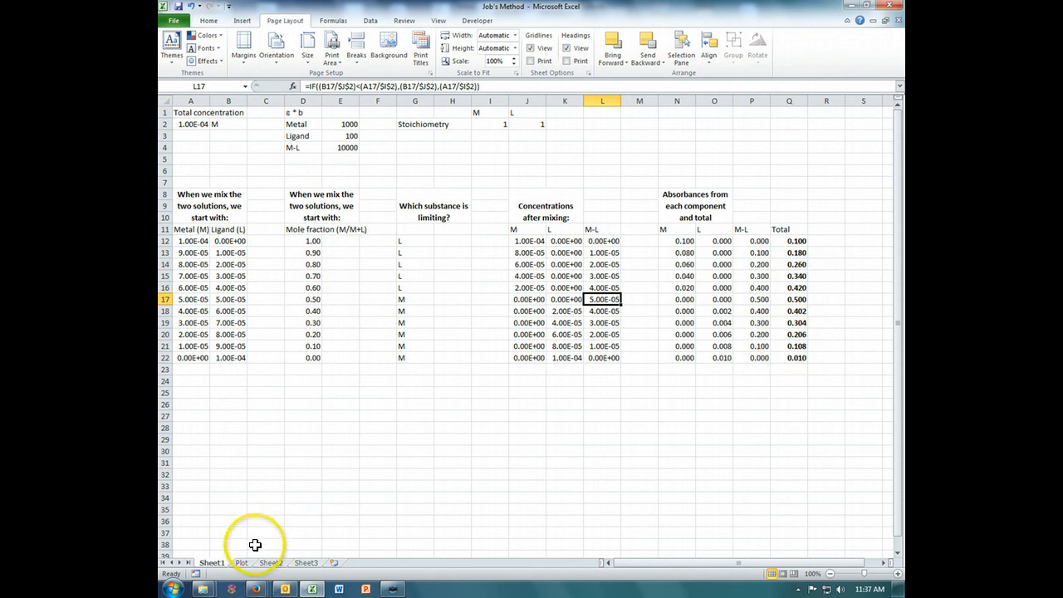
left_click(241, 561)
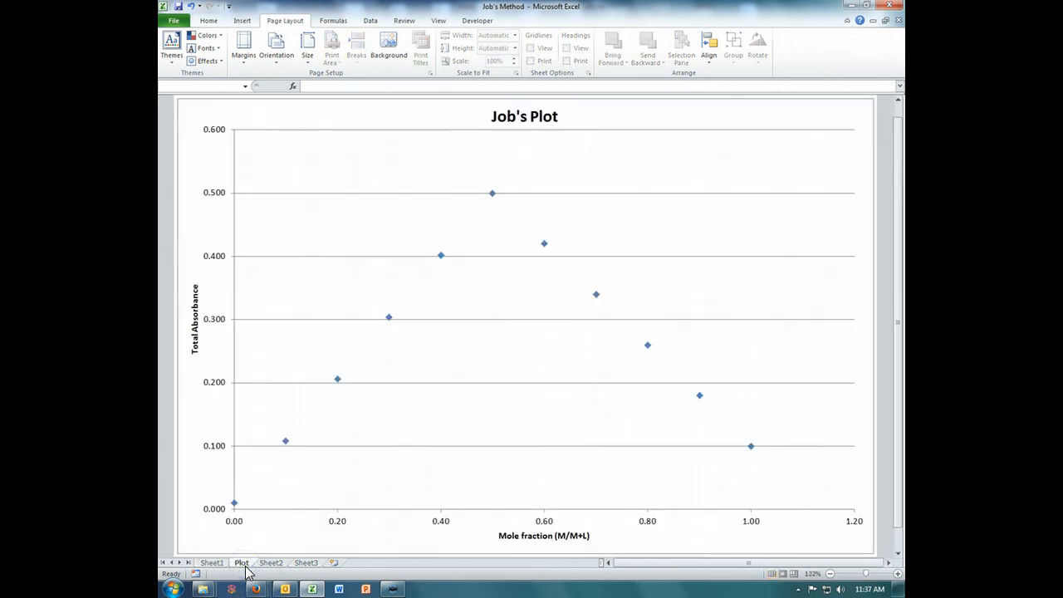
mouse_move(249, 519)
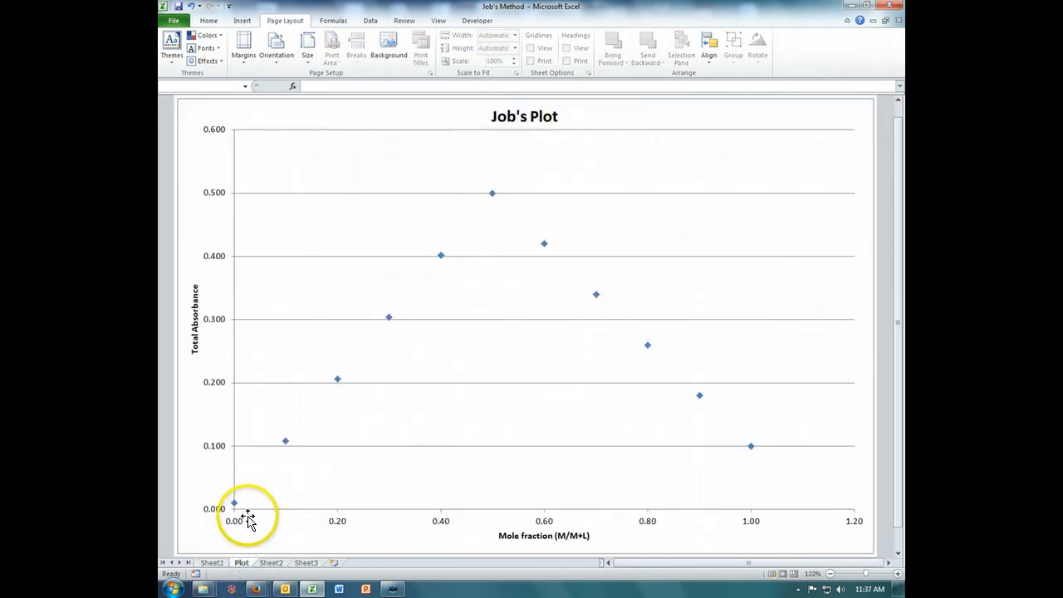
mouse_move(282, 452)
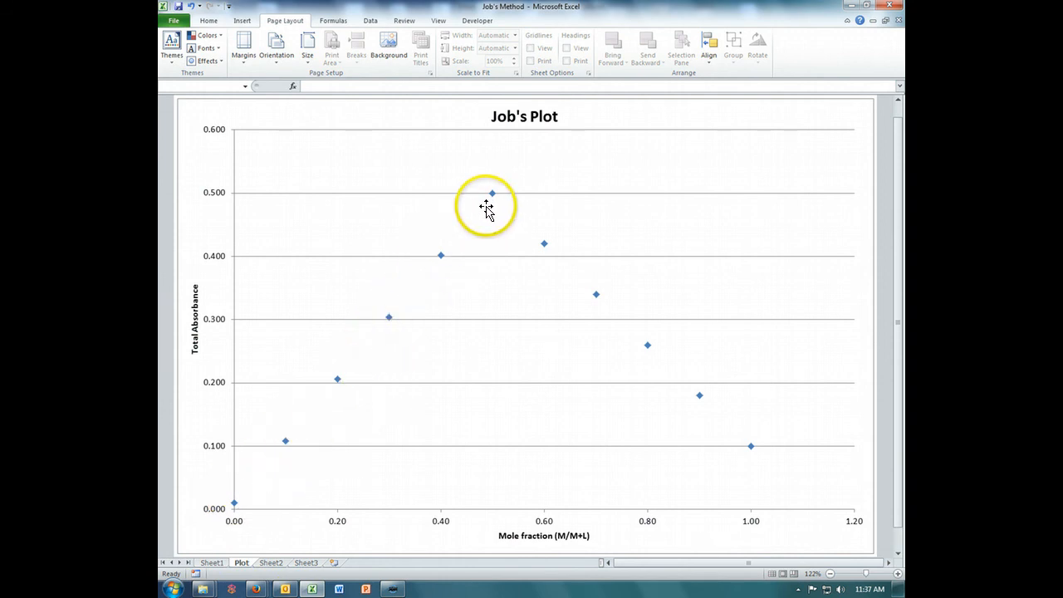
mouse_move(492, 193)
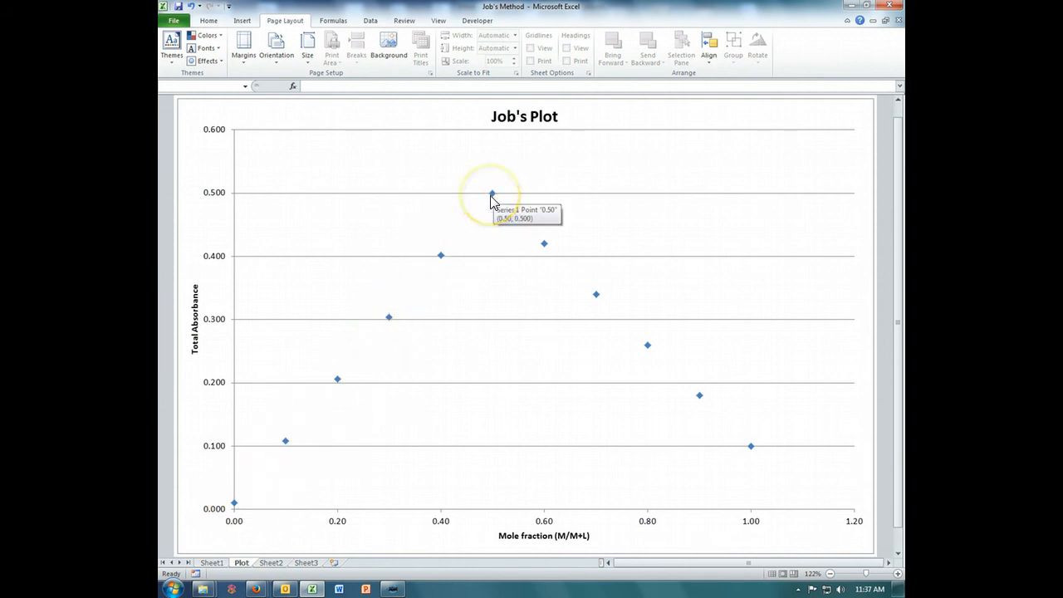
mouse_move(516, 521)
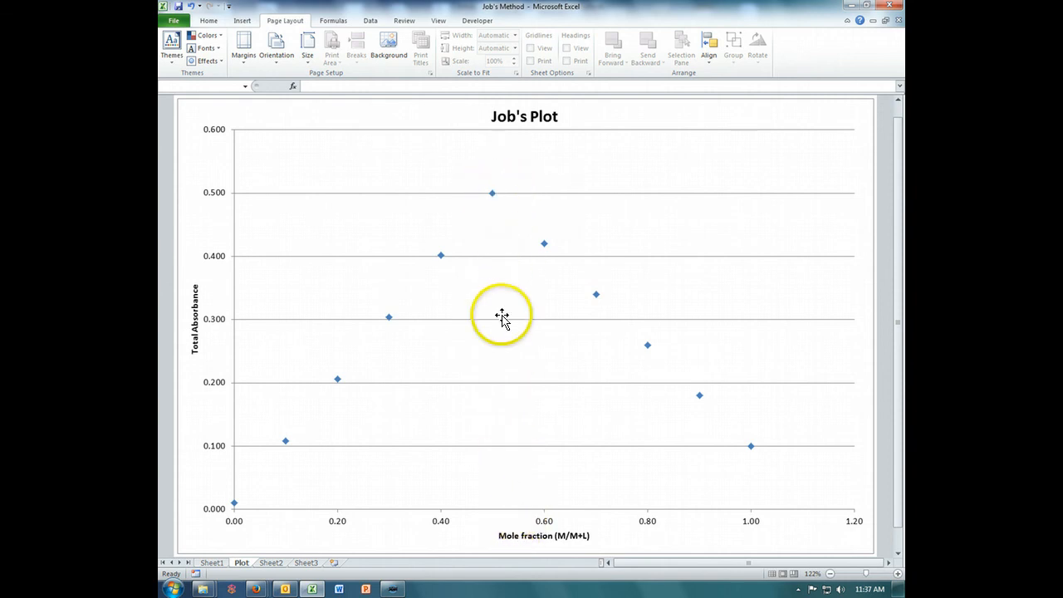
mouse_move(492, 293)
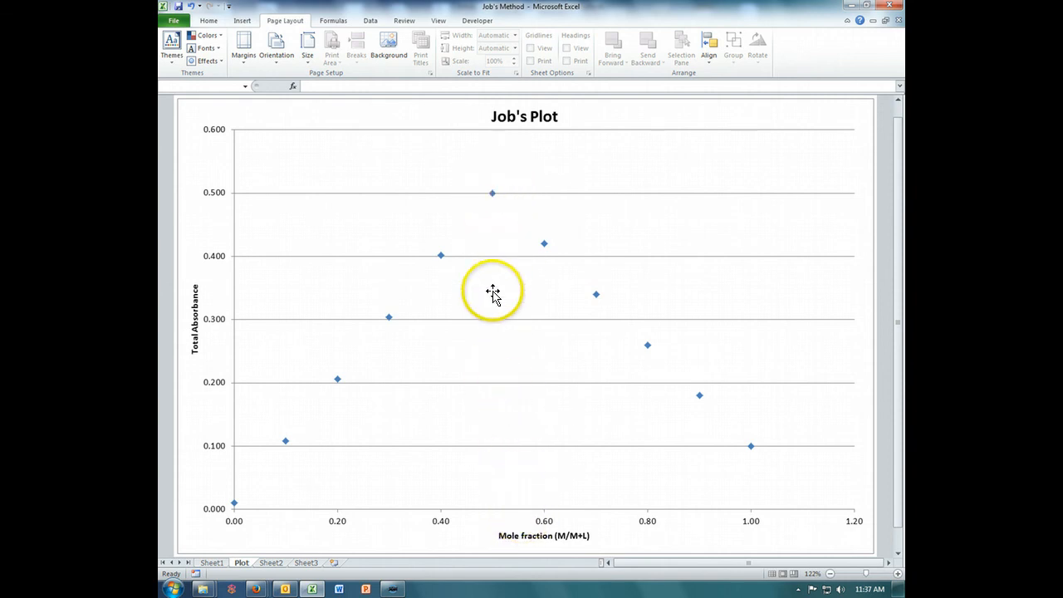
mouse_move(498, 510)
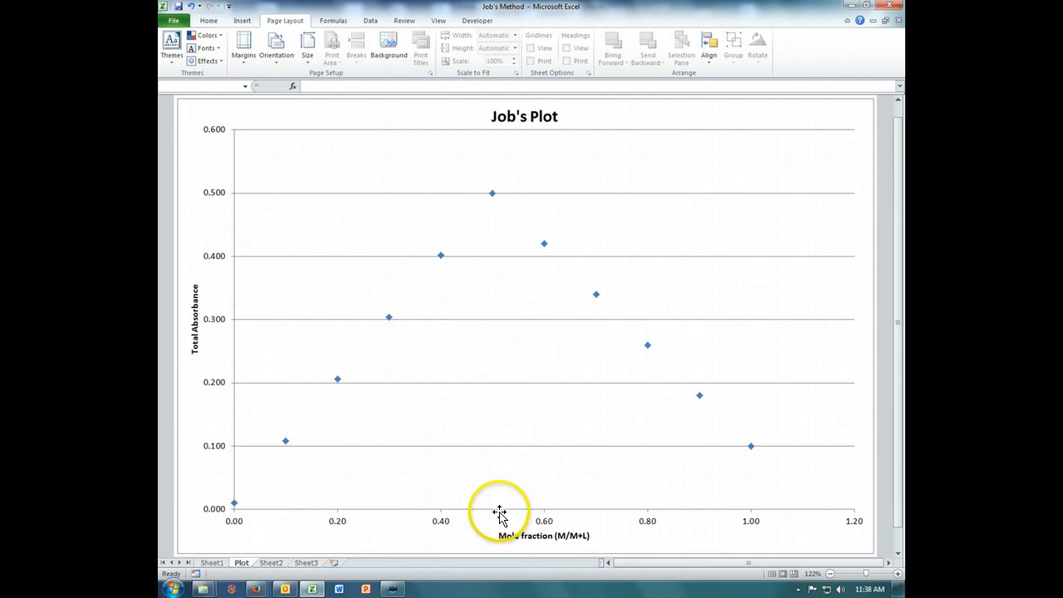
mouse_move(500, 508)
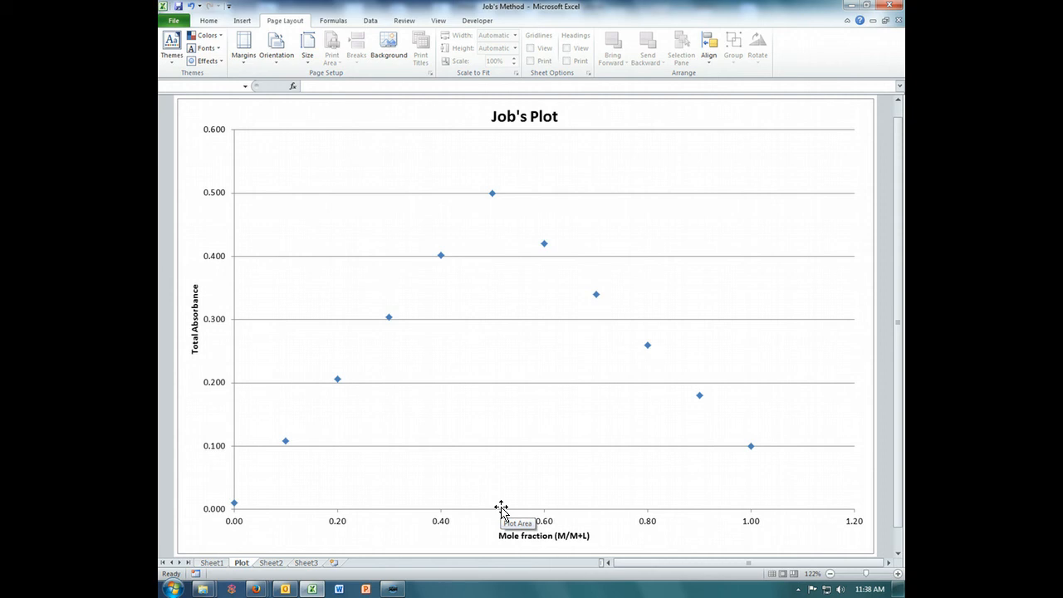
mouse_move(522, 368)
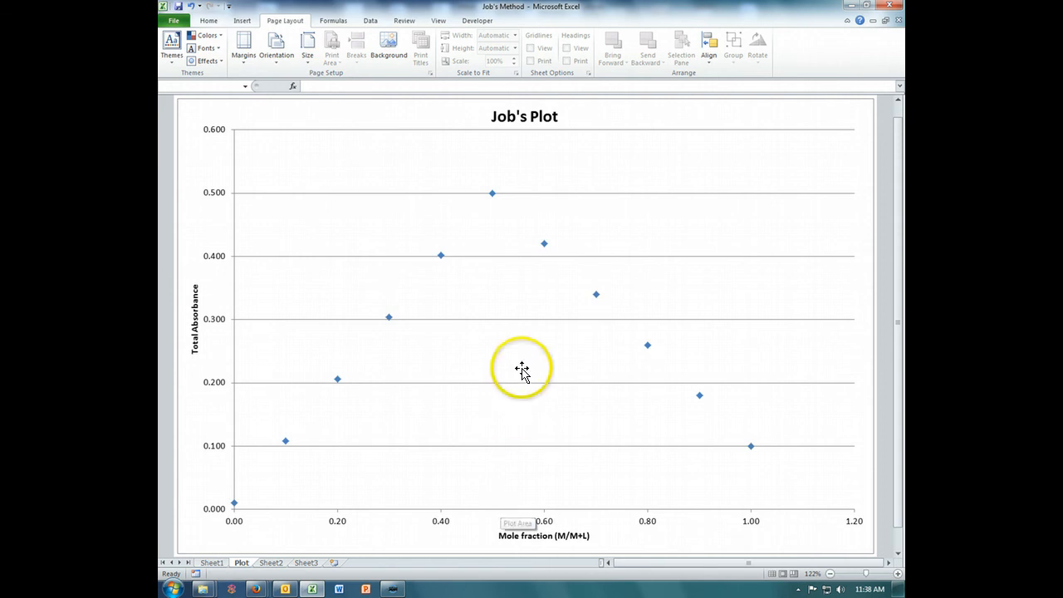
mouse_move(789, 452)
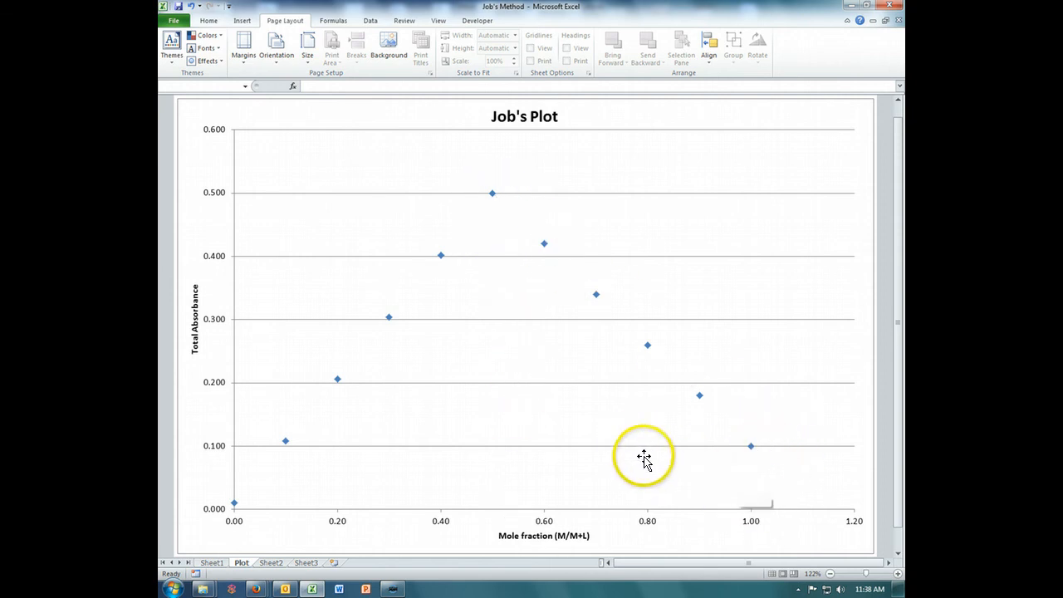
mouse_move(535, 540)
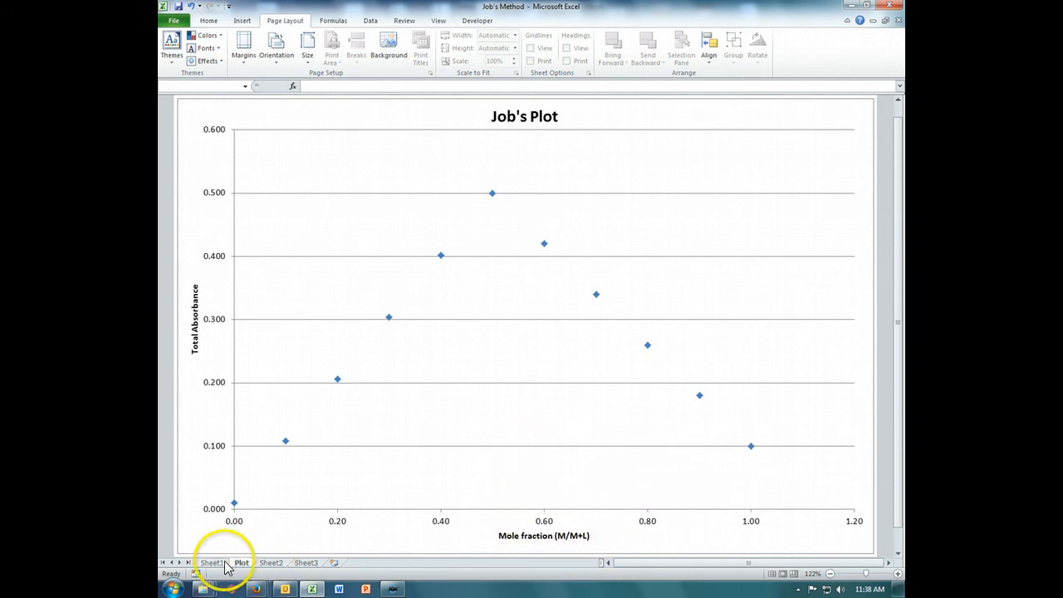
Change the metal stoichiometry in I2 to 2 on Sheet1, then view the recalculated Job's Plot
left_click(212, 561)
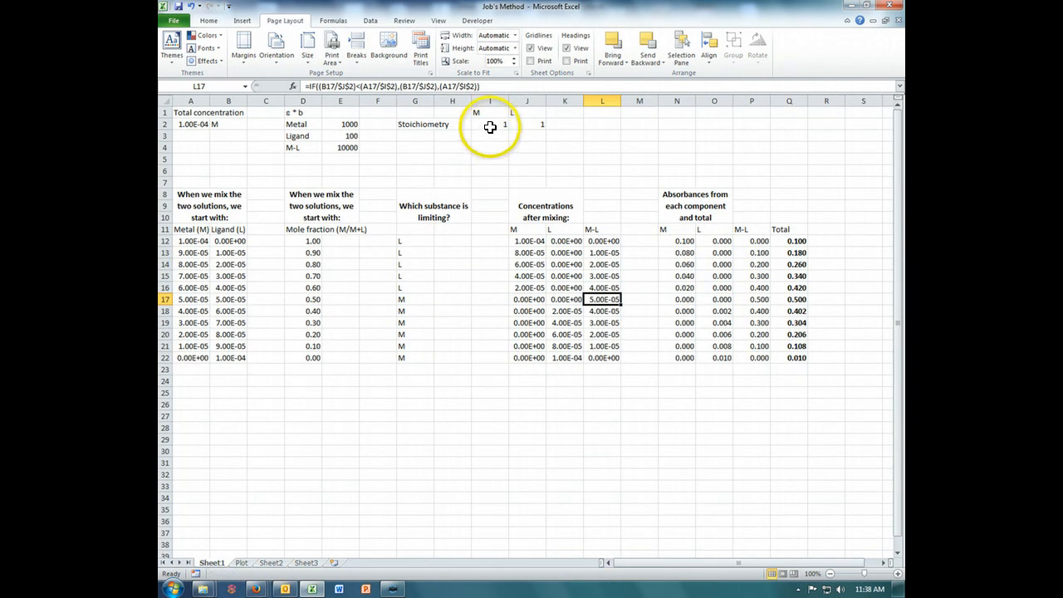
left_click(490, 123)
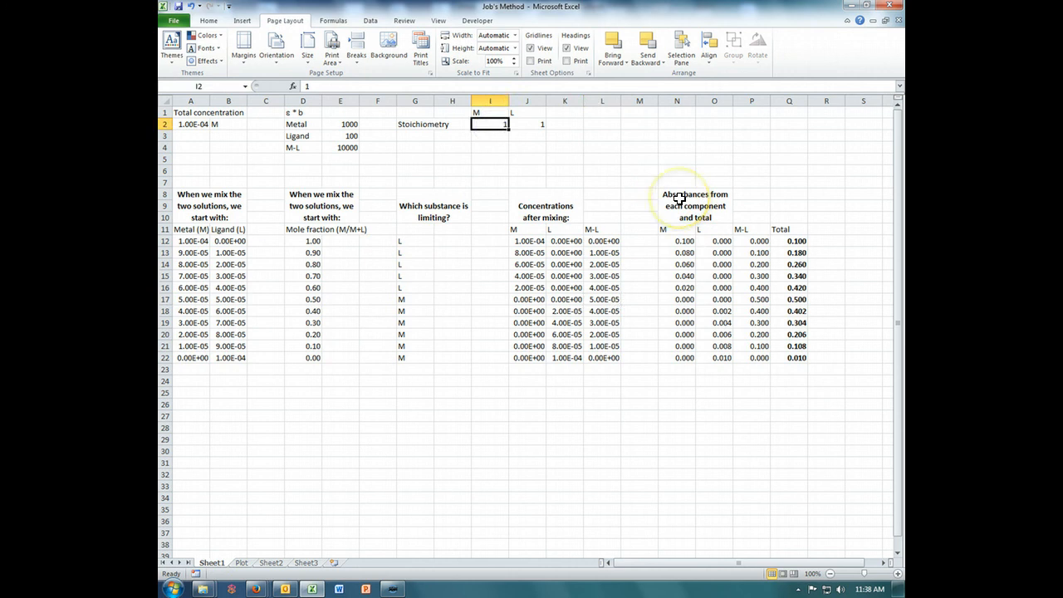
type("2")
left_click(527, 124)
type("5")
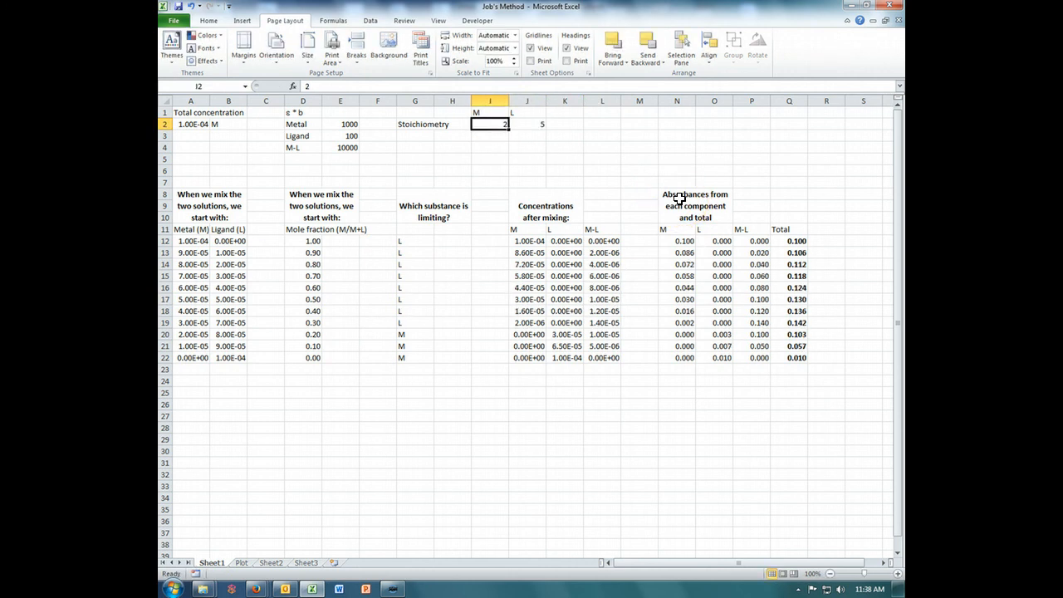
left_click(241, 562)
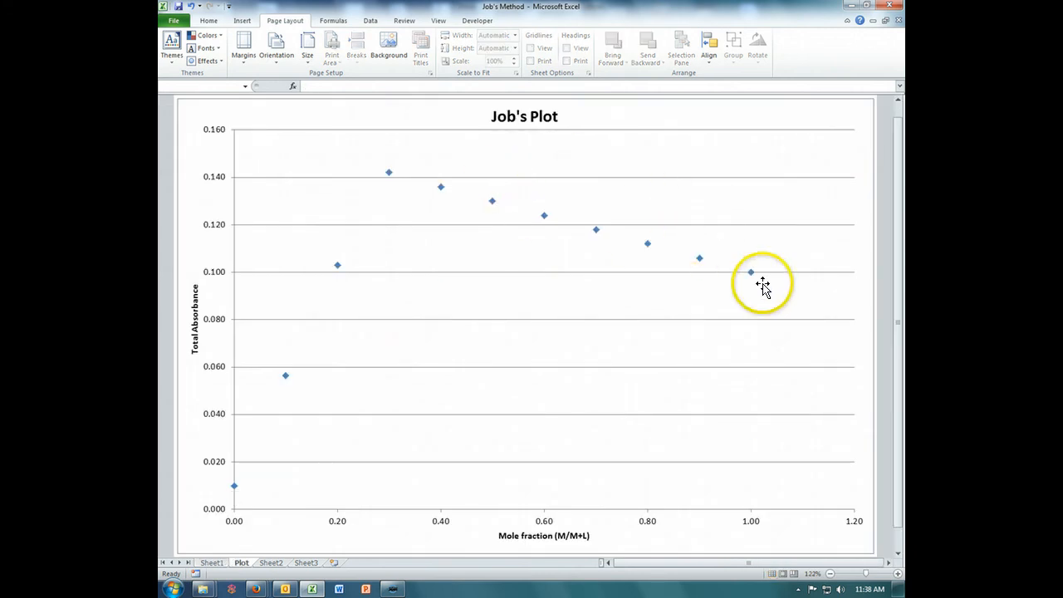
mouse_move(695, 272)
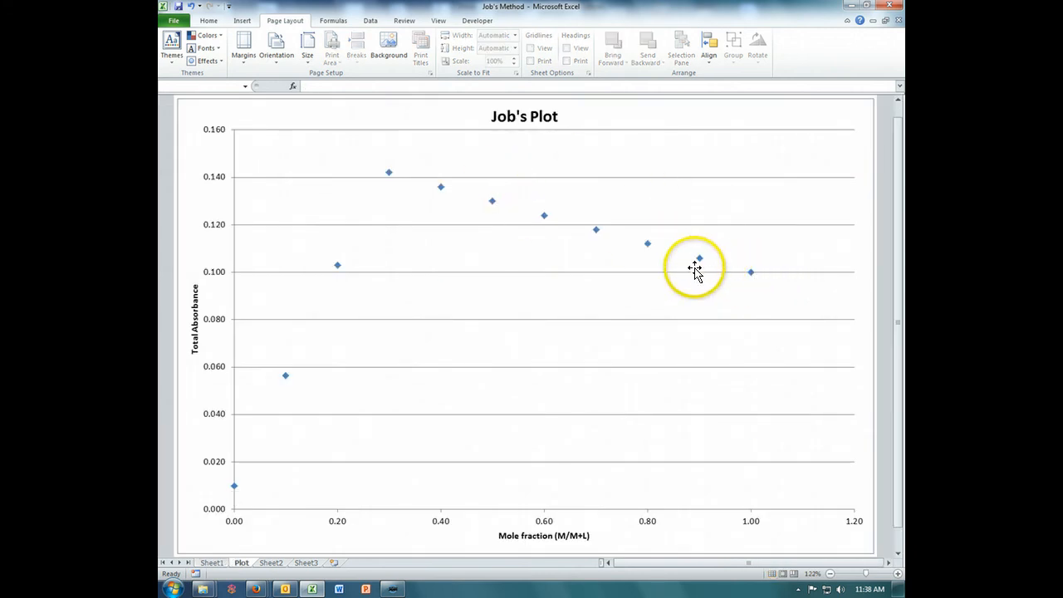
mouse_move(390, 174)
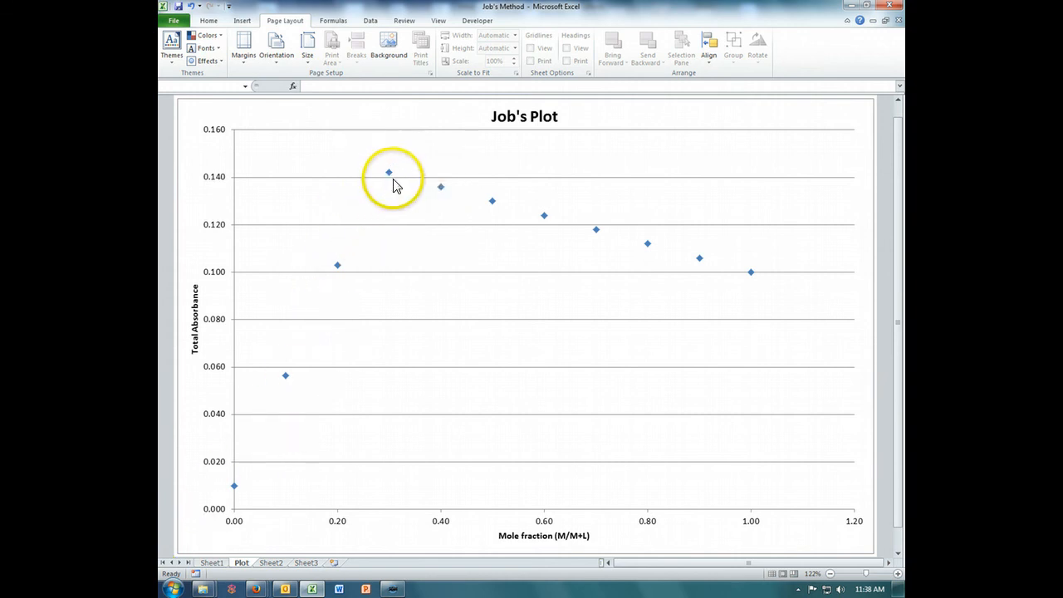
mouse_move(389, 173)
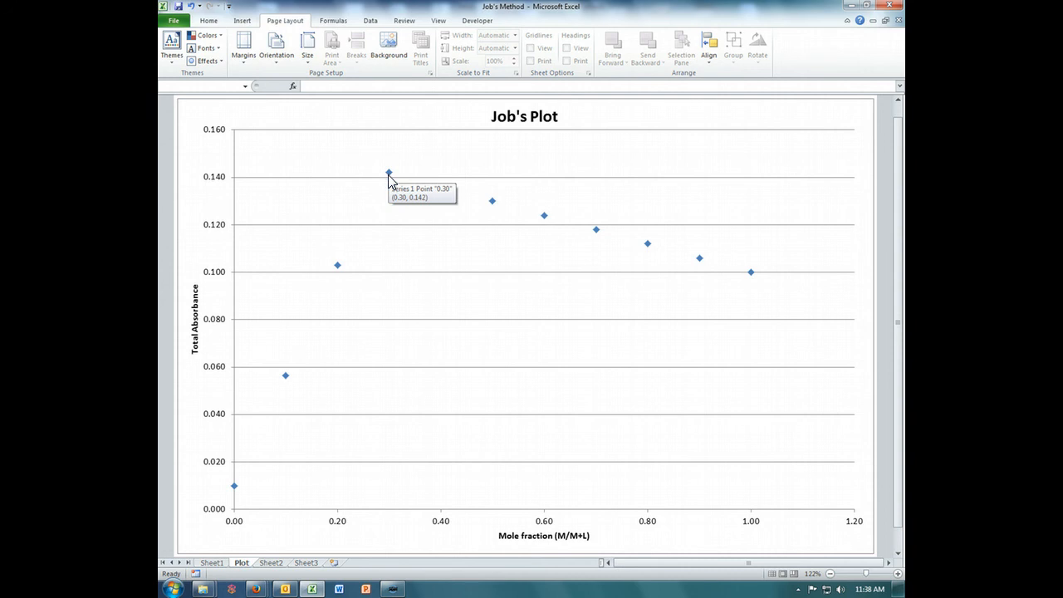
Confirm the chart's peak point at (0.30, 0.142) and return to the Sheet1 data table
left_click(389, 174)
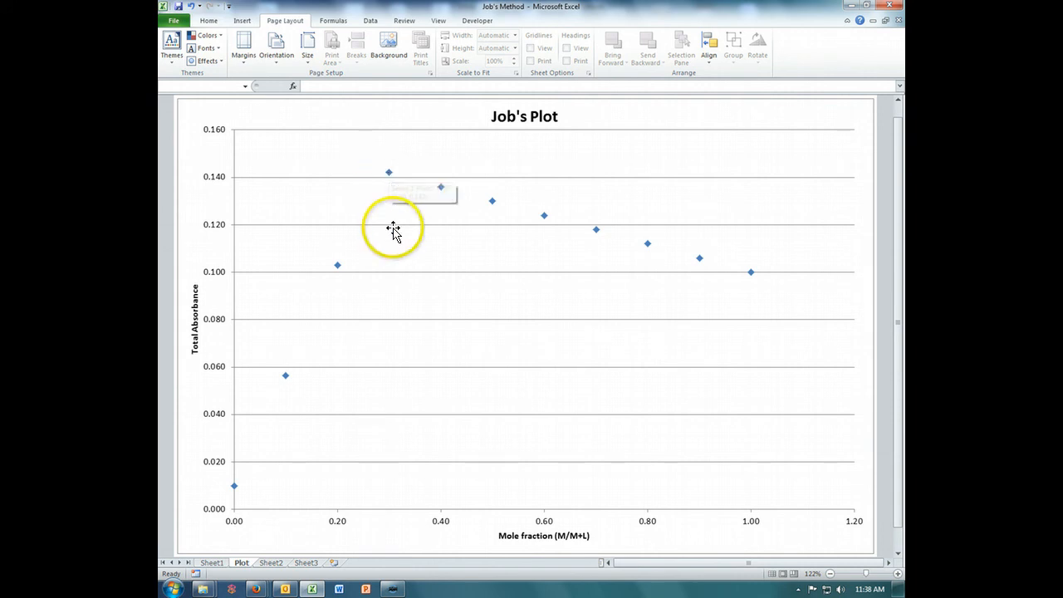
mouse_move(399, 200)
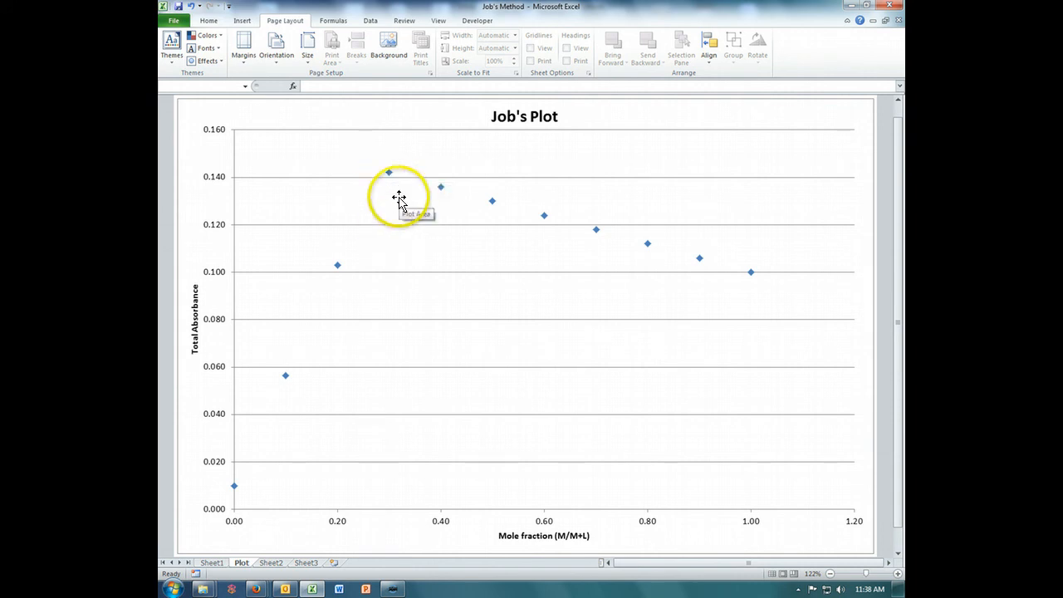
left_click(213, 561)
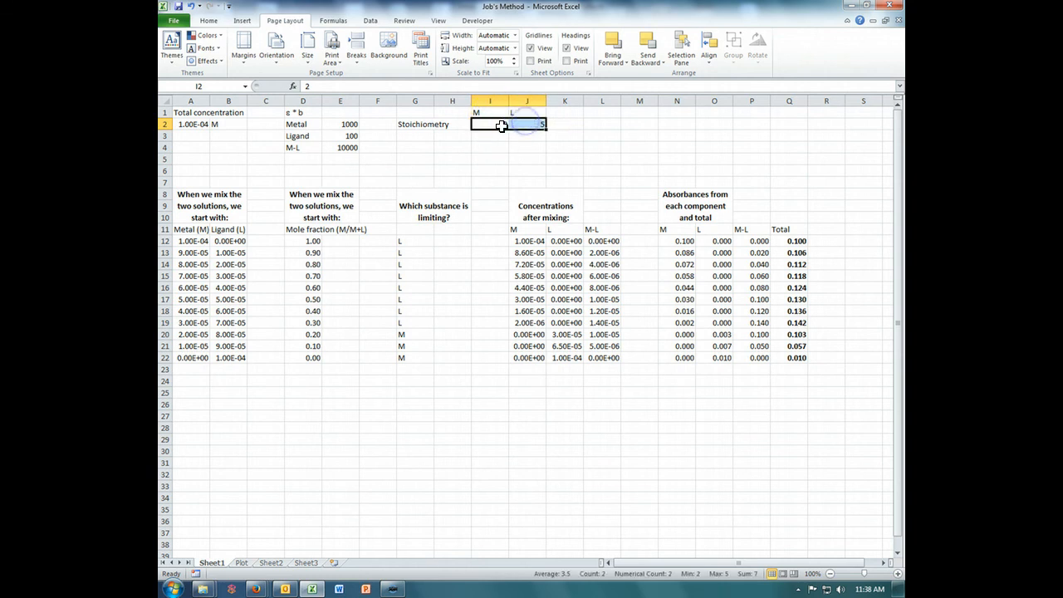
Re-enter 2 in I2, check 2/7 ≈ 0.286 in I4, clear it, and show the Job's Plot again
type("2")
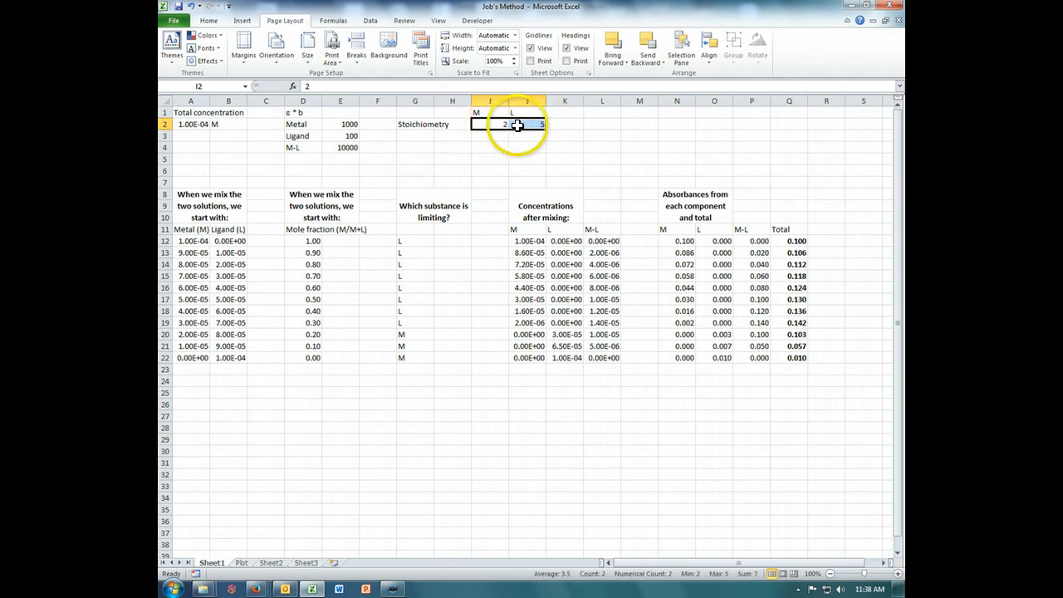
mouse_move(415, 304)
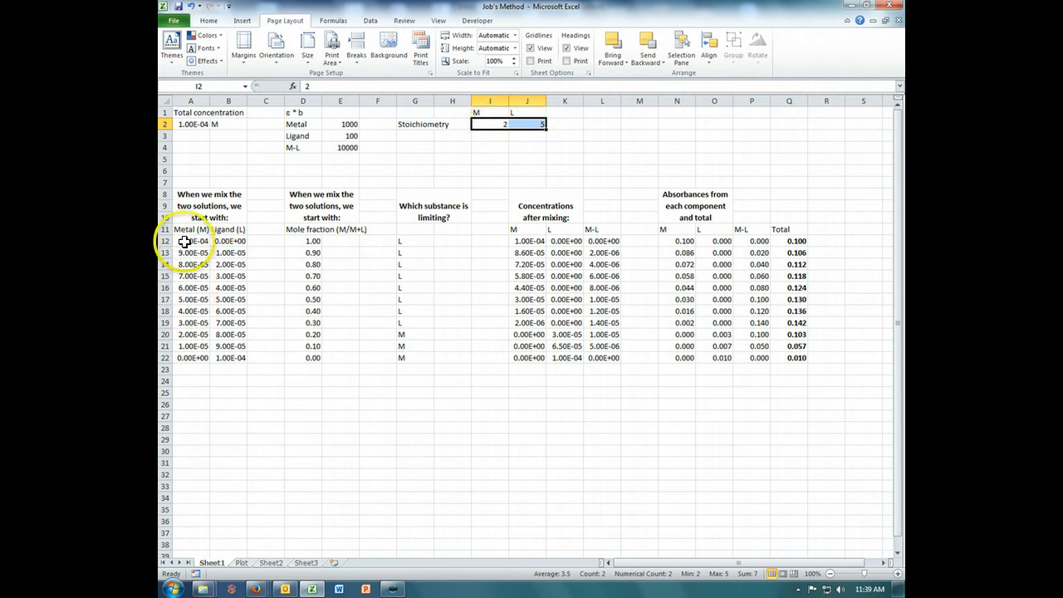
mouse_move(196, 367)
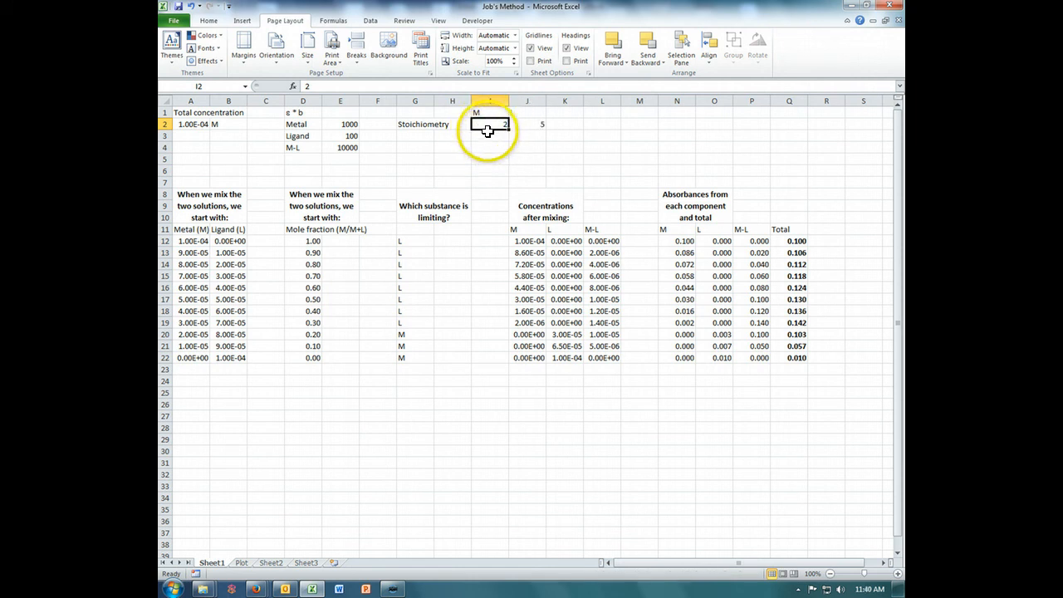
mouse_move(538, 136)
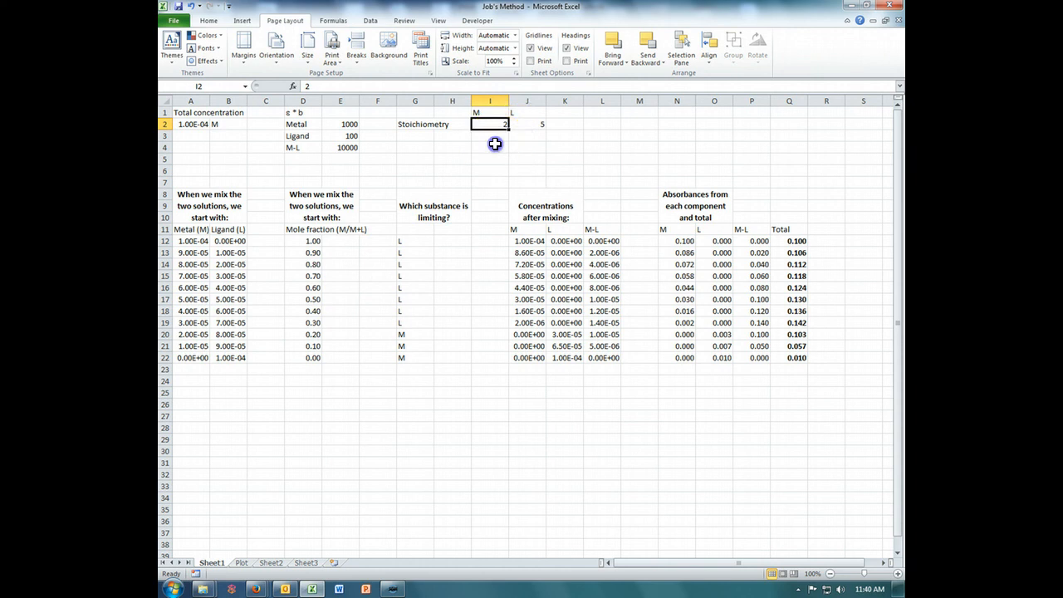
type("=2/7")
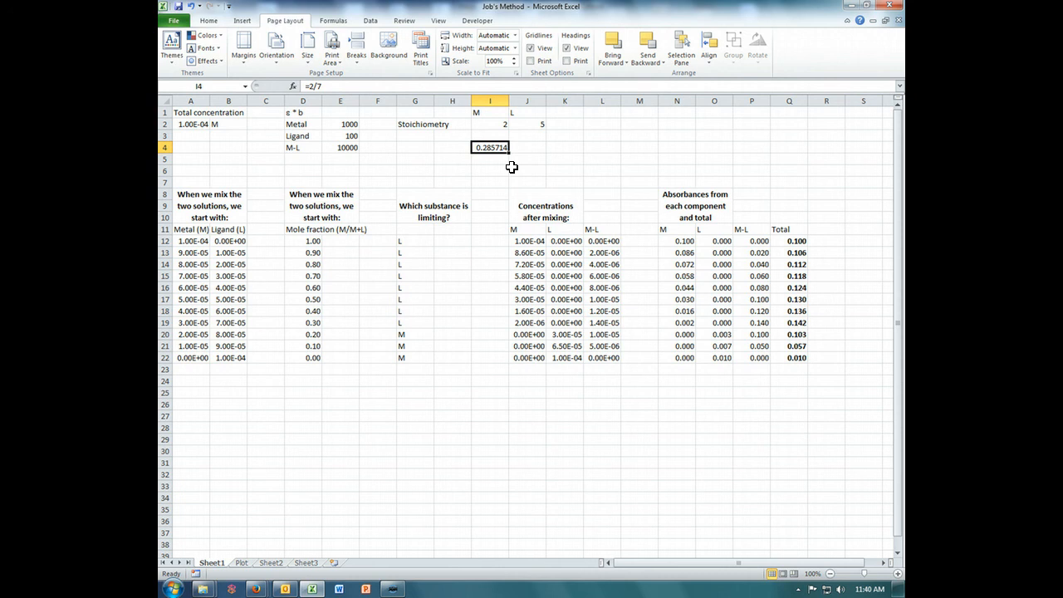
key("Delete")
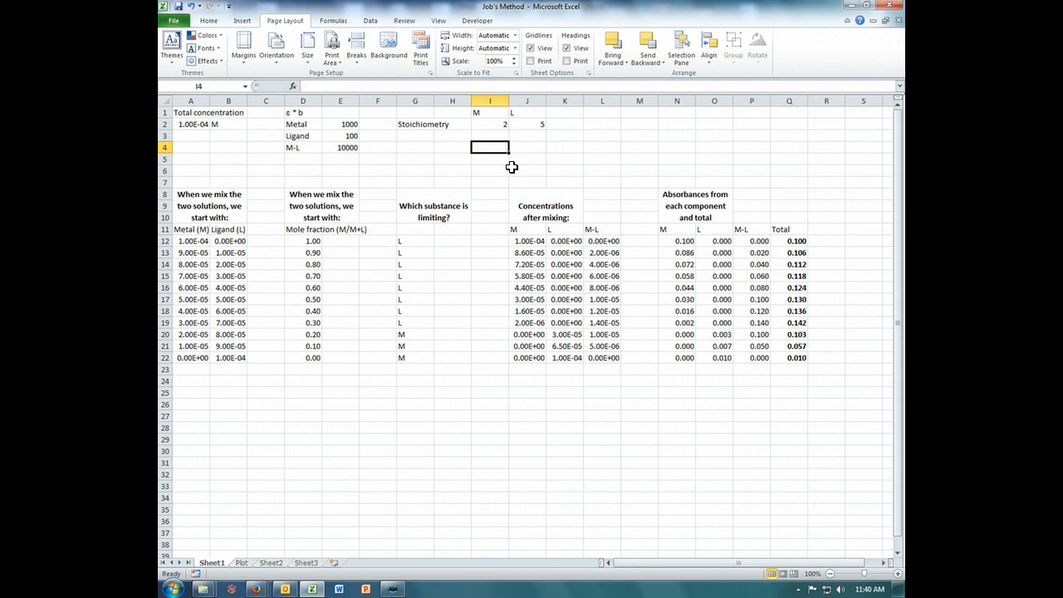
left_click(241, 561)
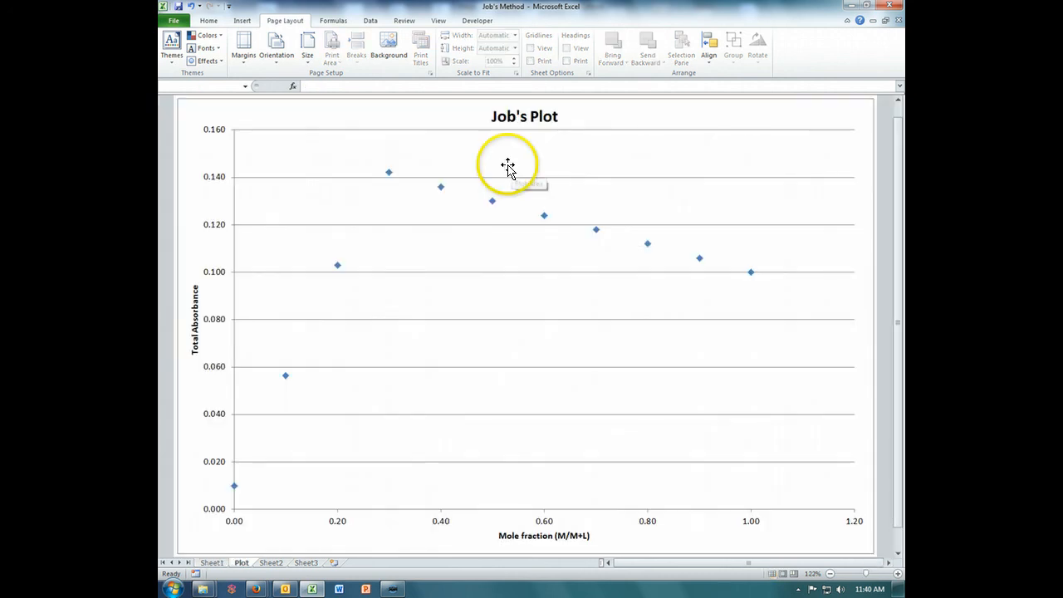
mouse_move(389, 172)
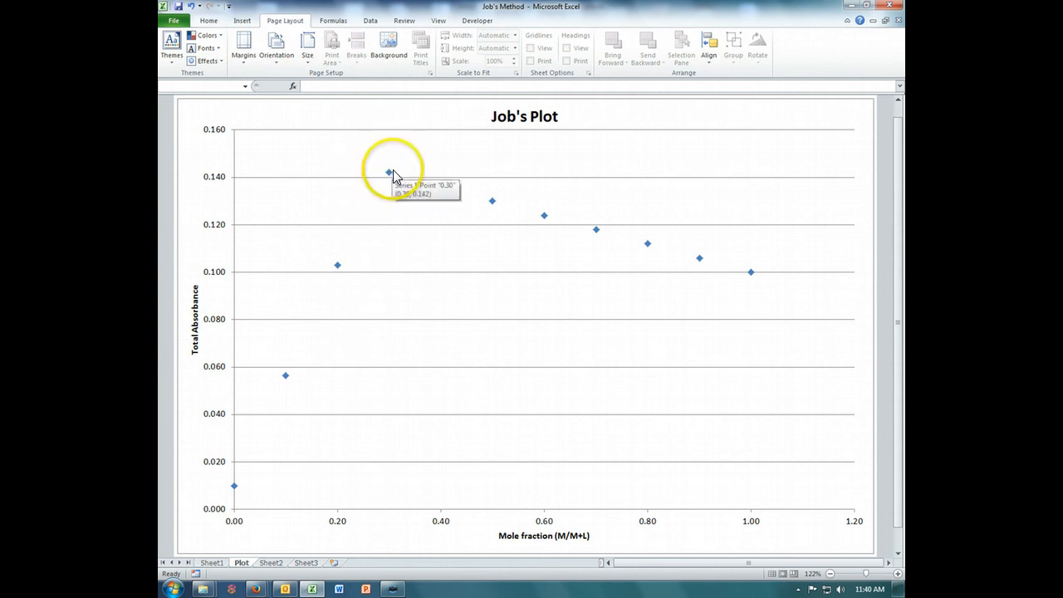
mouse_move(455, 116)
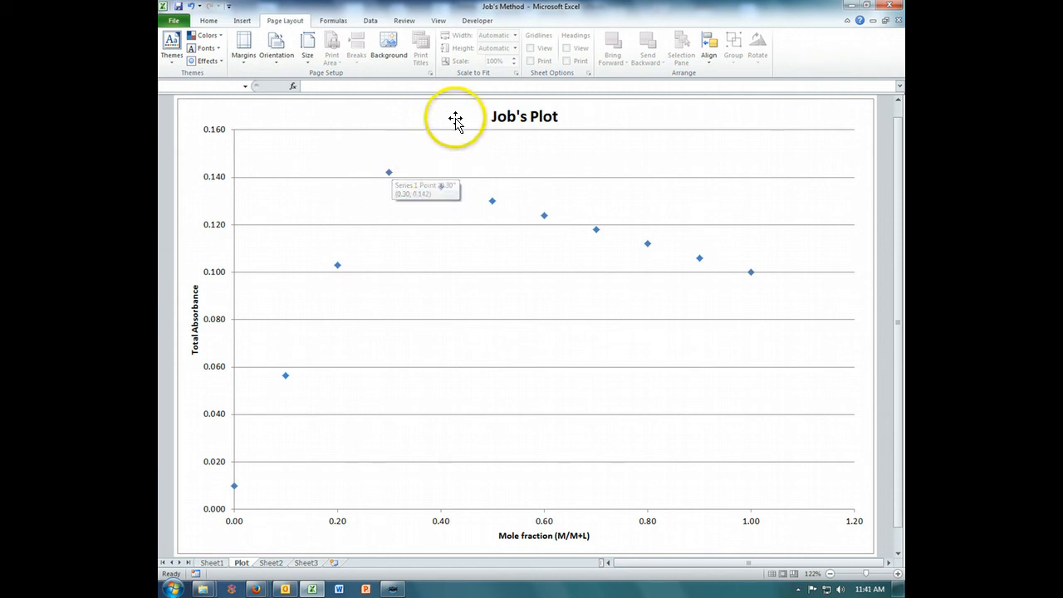
mouse_move(476, 540)
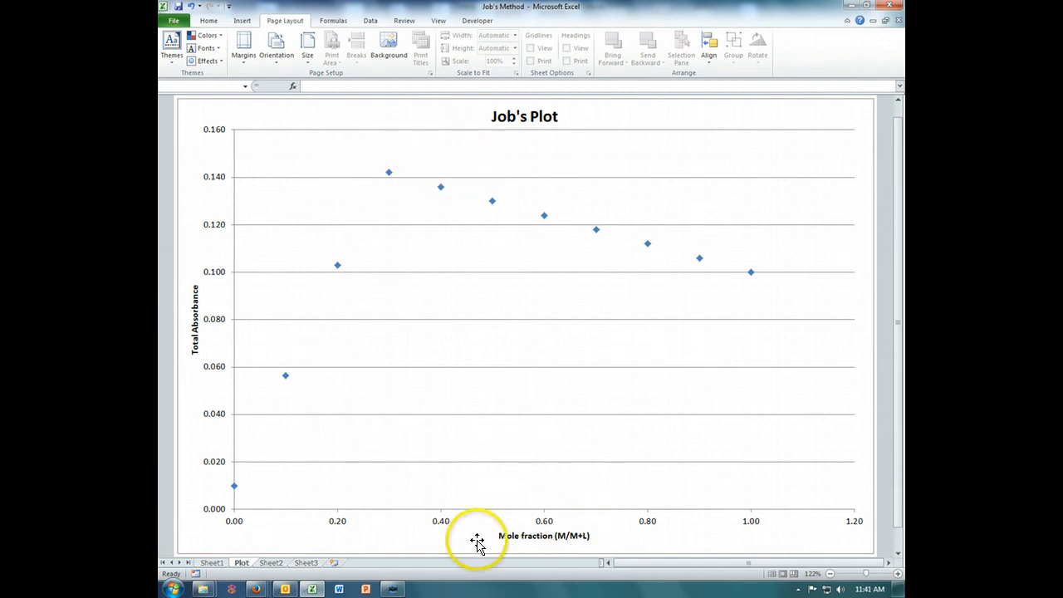